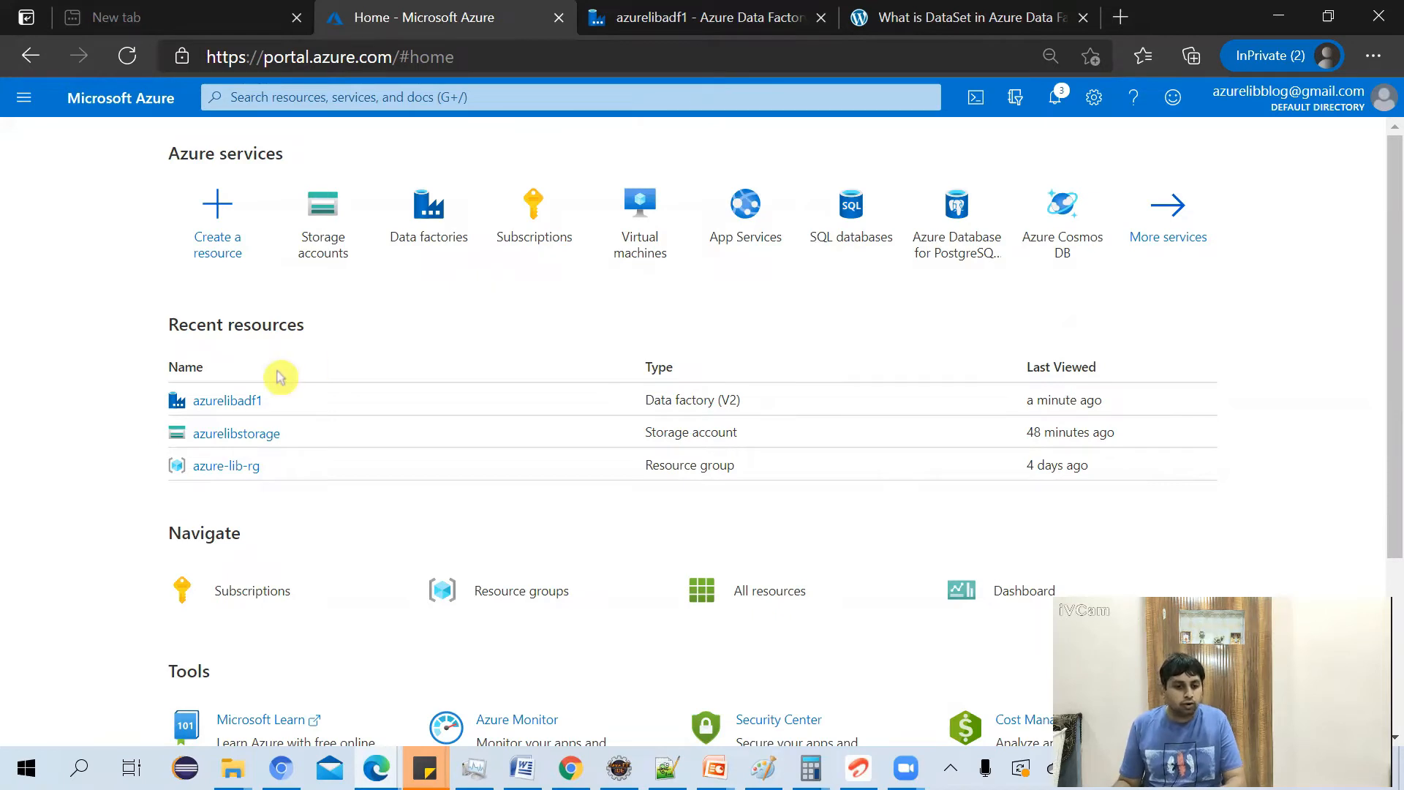
pyautogui.moveTo(337, 380)
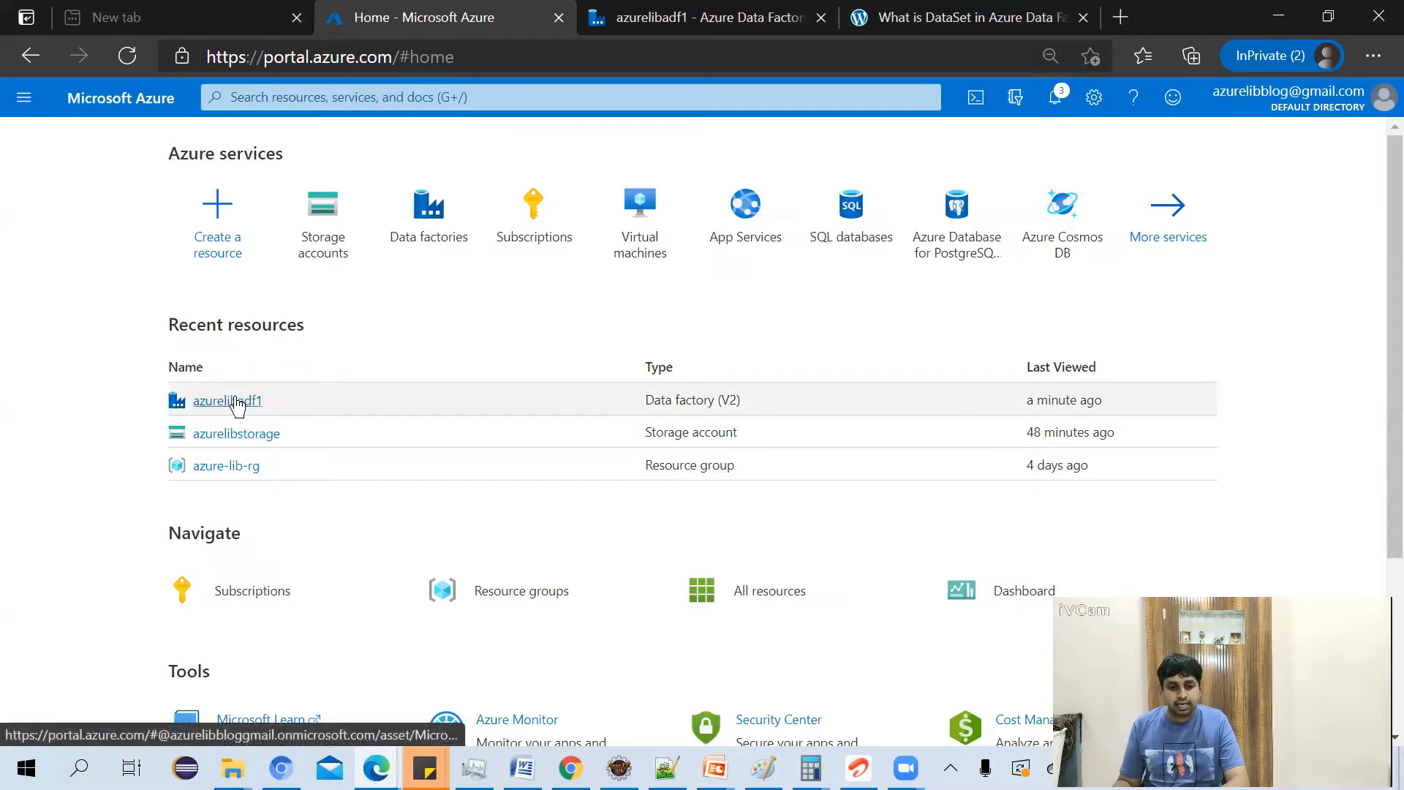
# Step: Open the azurelibadf1 data factory from Recent resources on the Azure home page
pyautogui.click(227, 401)
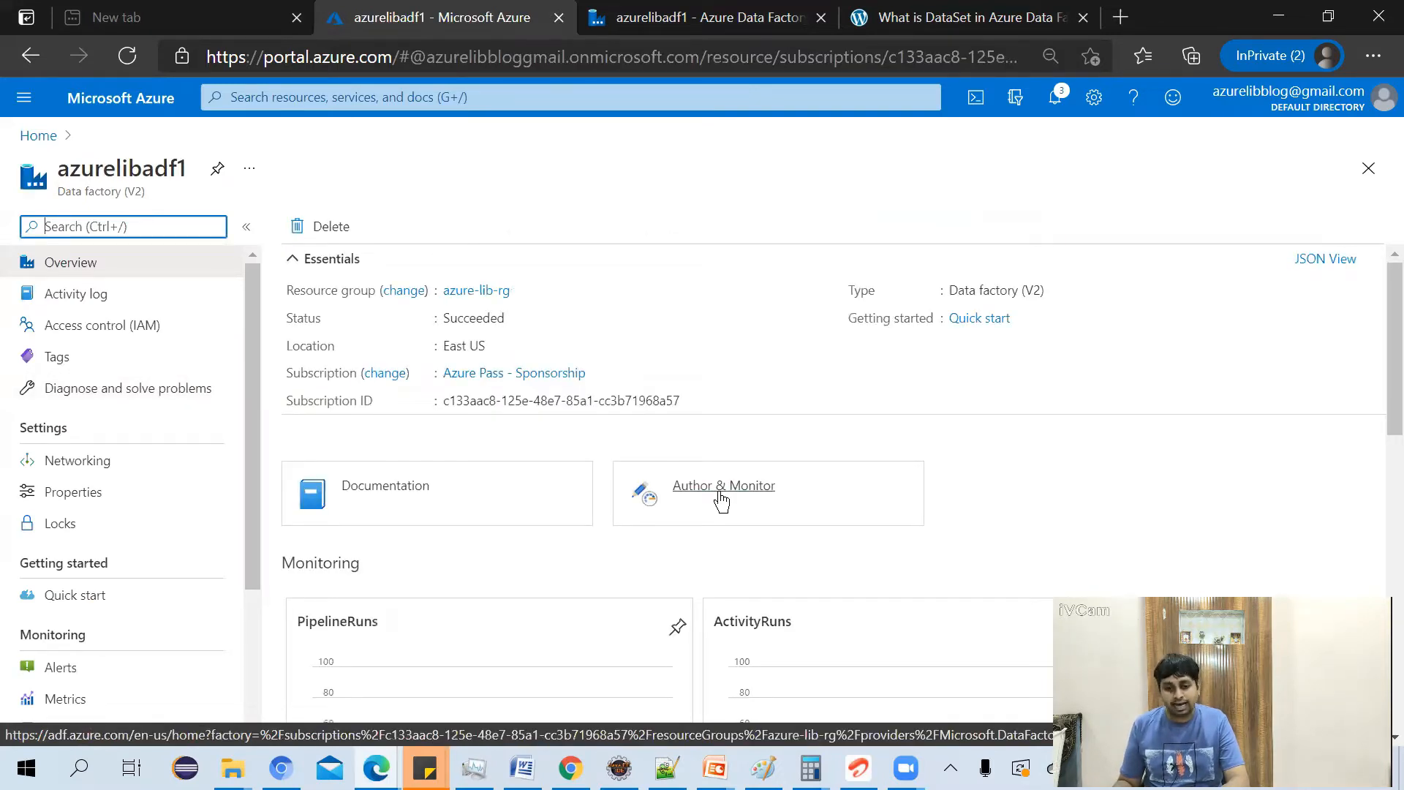
# Step: Launch Author & Monitor for azurelibadf1 and go to the studio's Author workspace
pyautogui.click(722, 494)
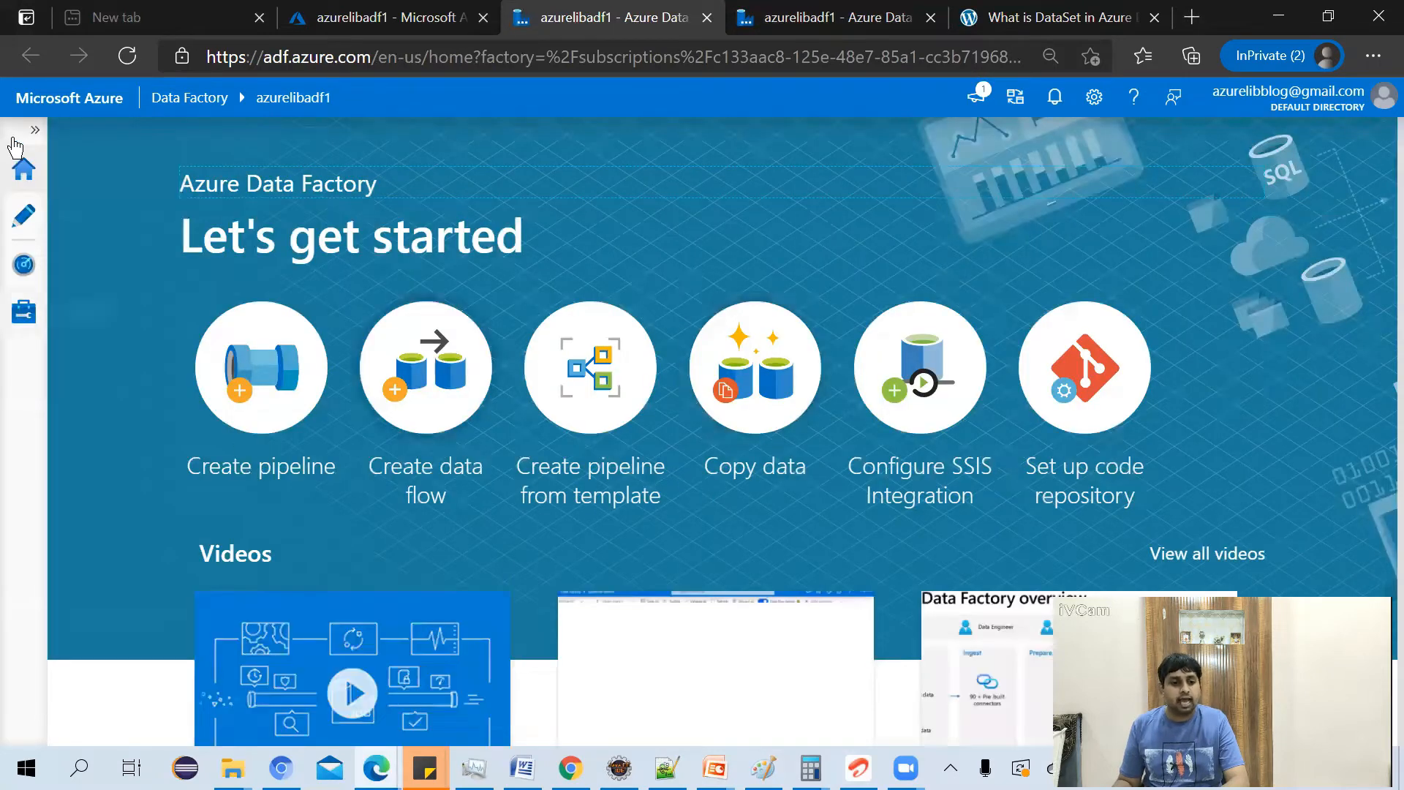
pyautogui.moveTo(23, 240)
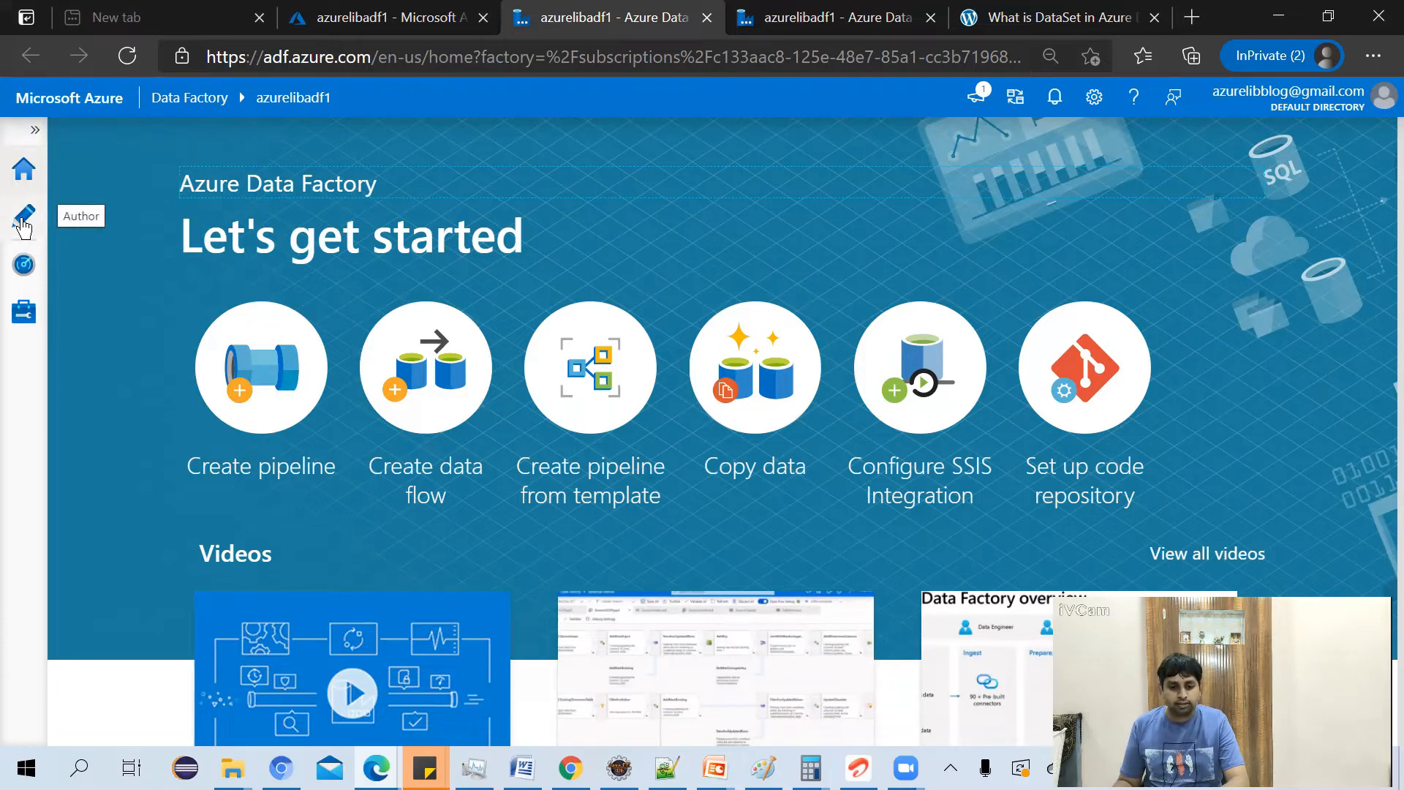
pyautogui.click(22, 218)
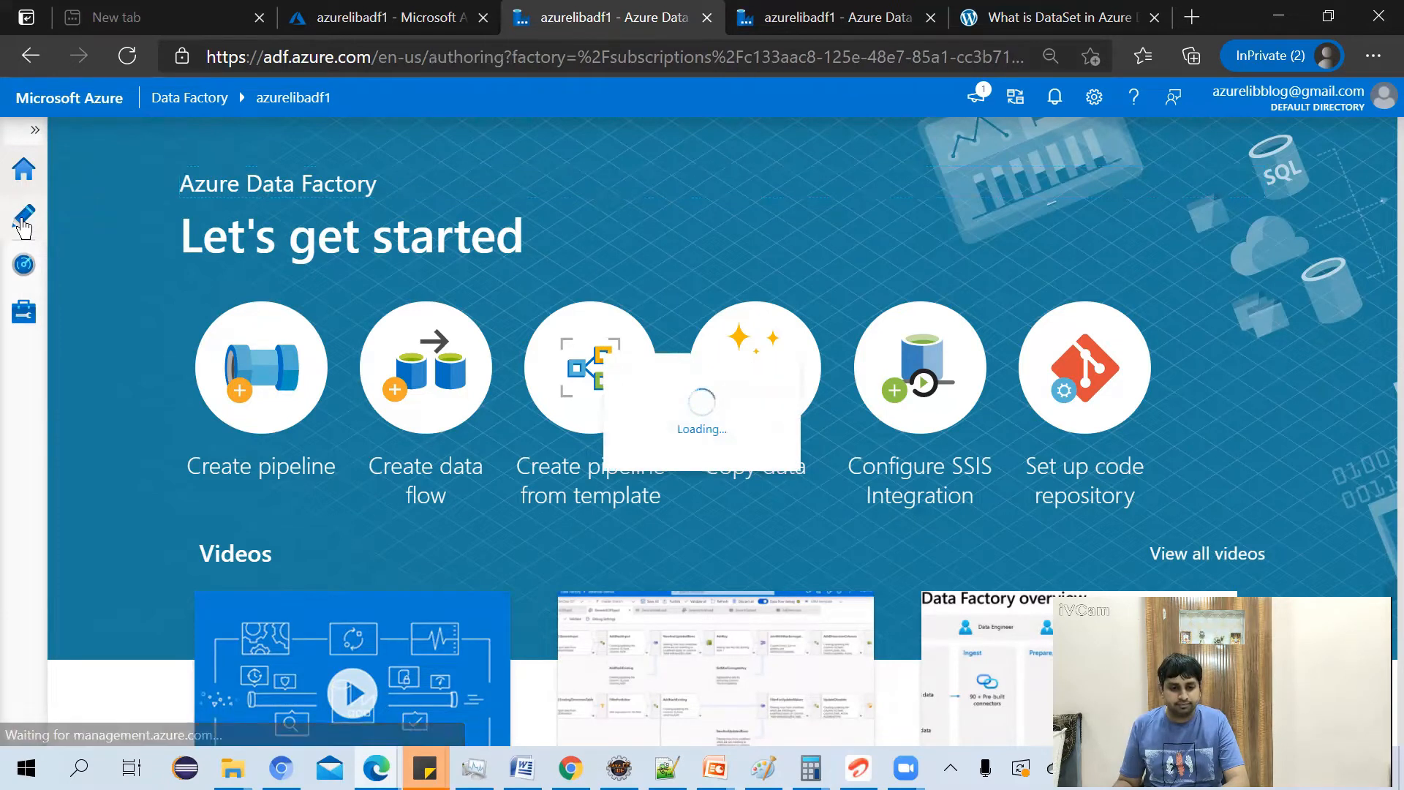
# Step: Start a New dataset from the Factory Resources add menu
pyautogui.click(21, 216)
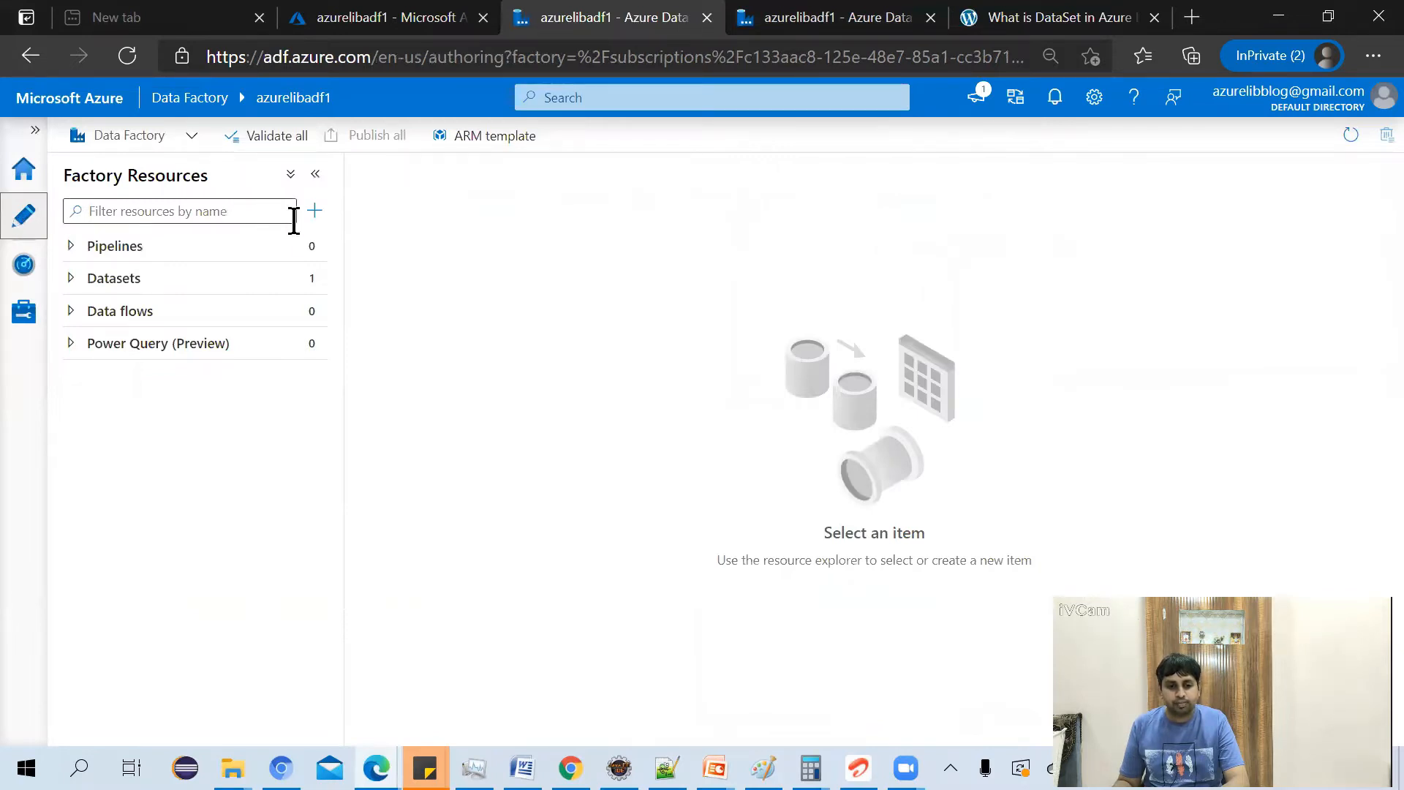
pyautogui.moveTo(179, 285)
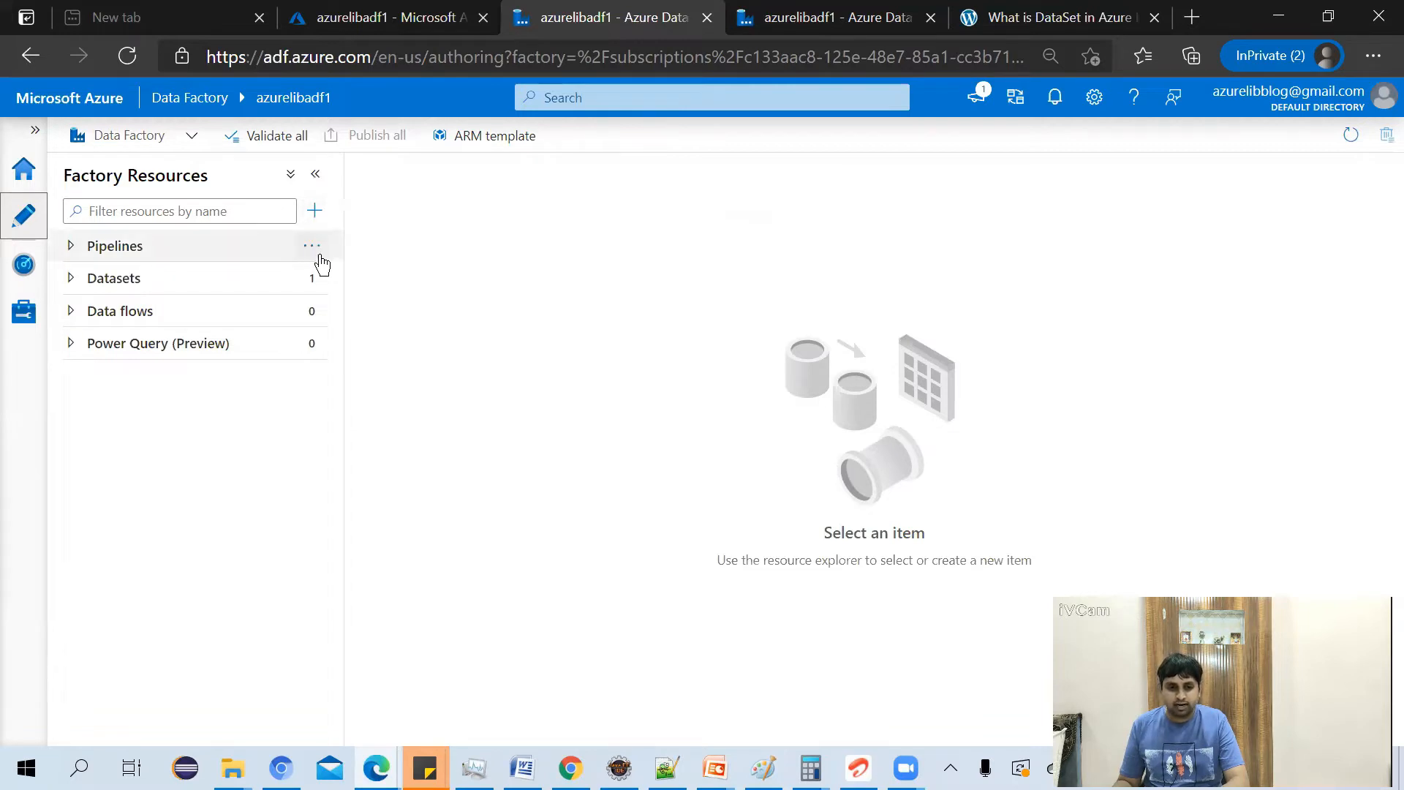
pyautogui.click(310, 278)
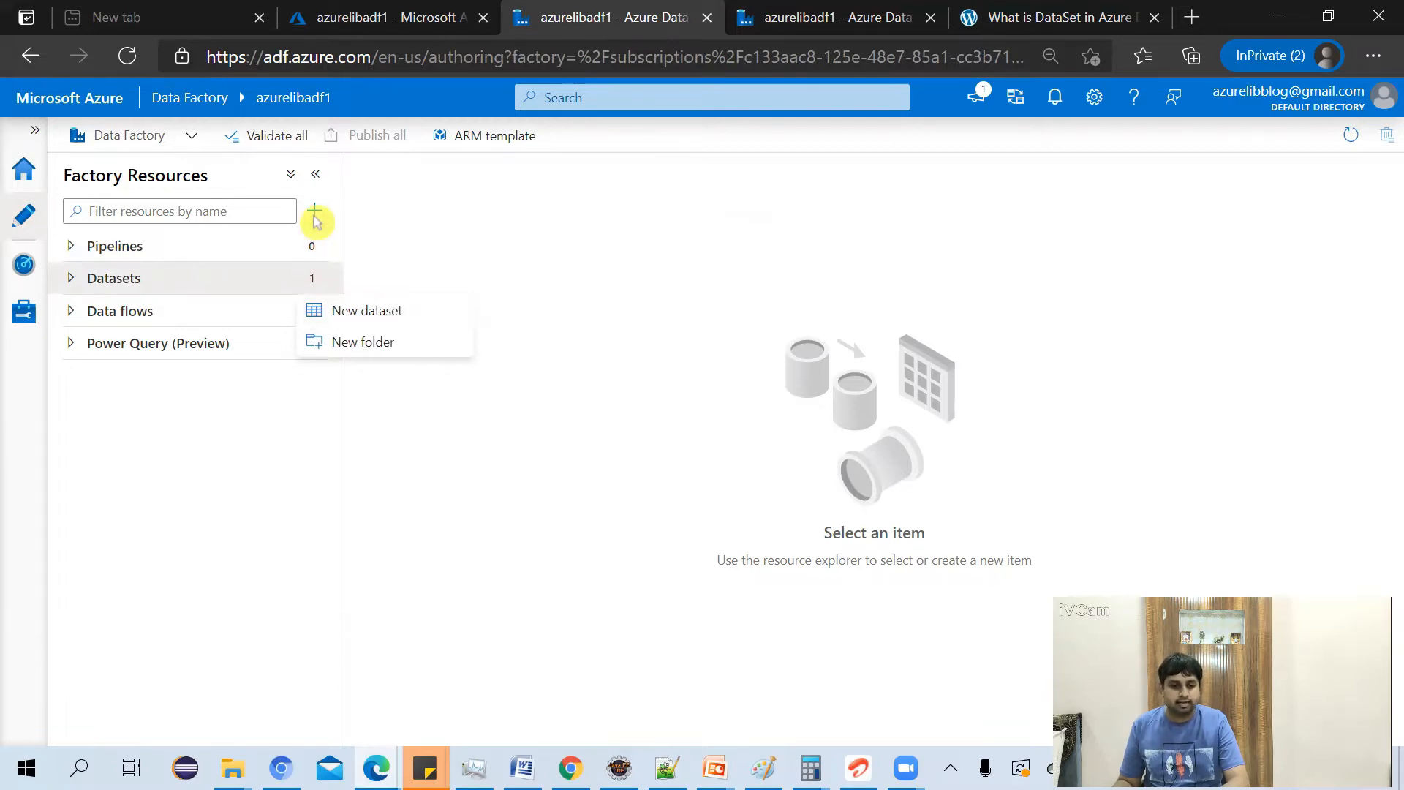
pyautogui.click(367, 310)
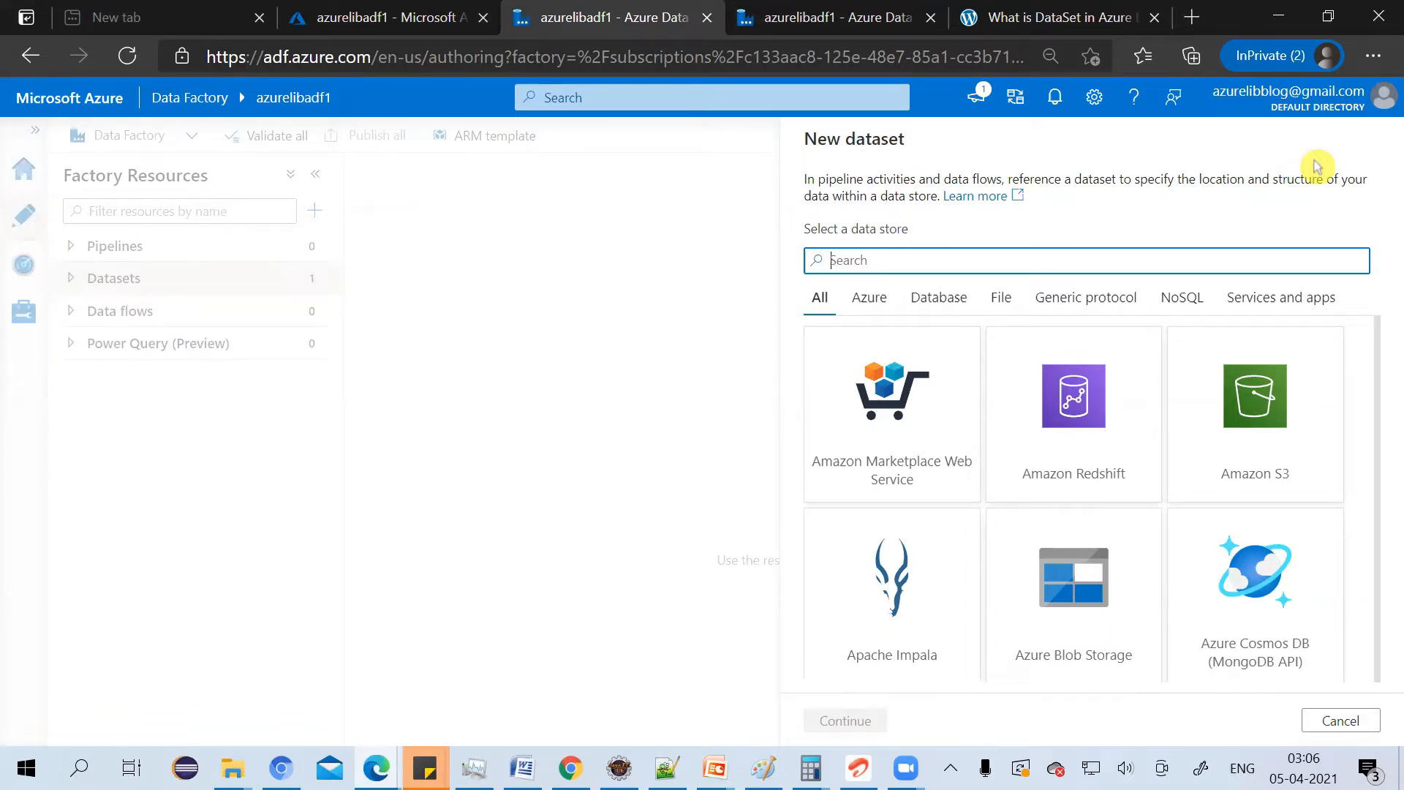
# Step: Search the data stores for 'sql', choose Azure SQL Database and continue to its properties
pyautogui.click(1073, 261)
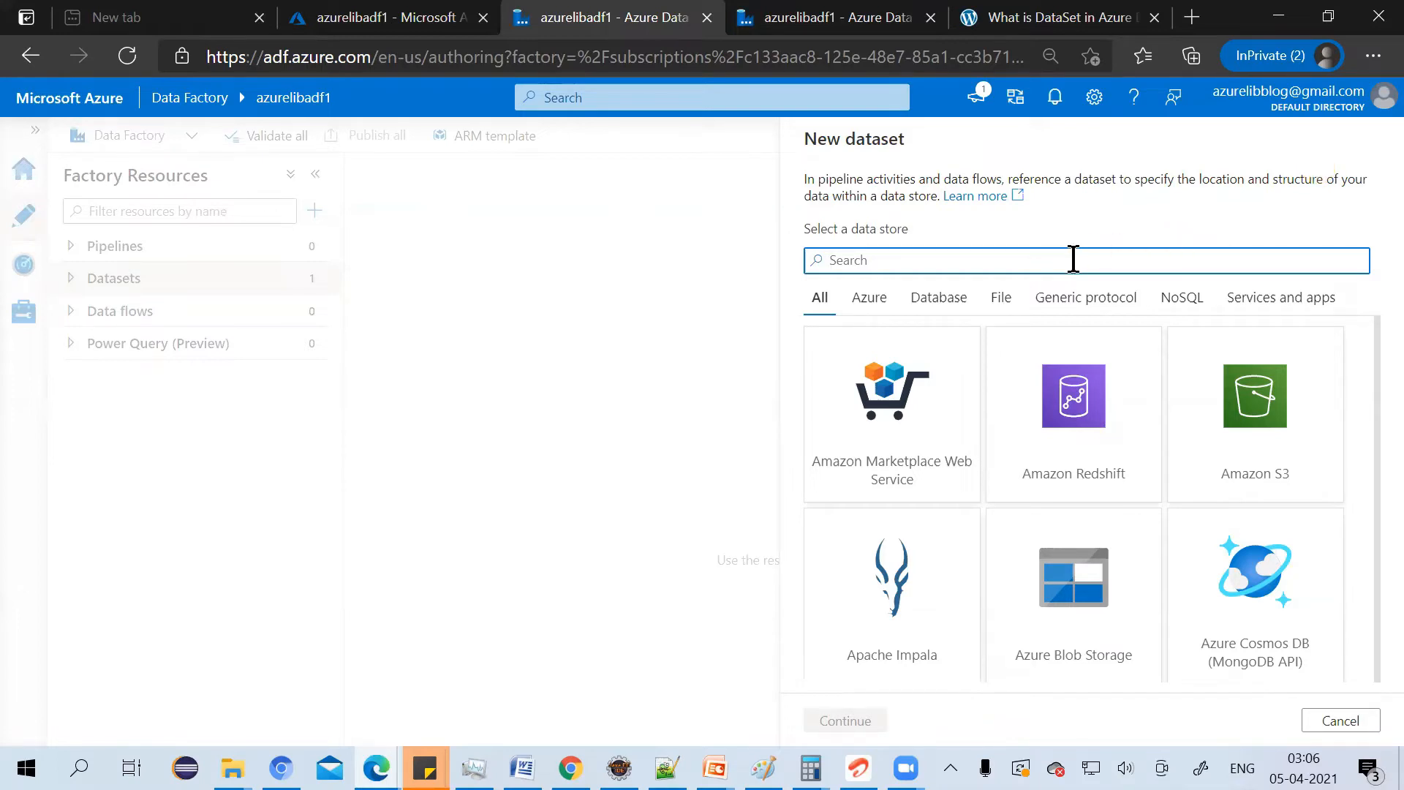
pyautogui.write('sql')
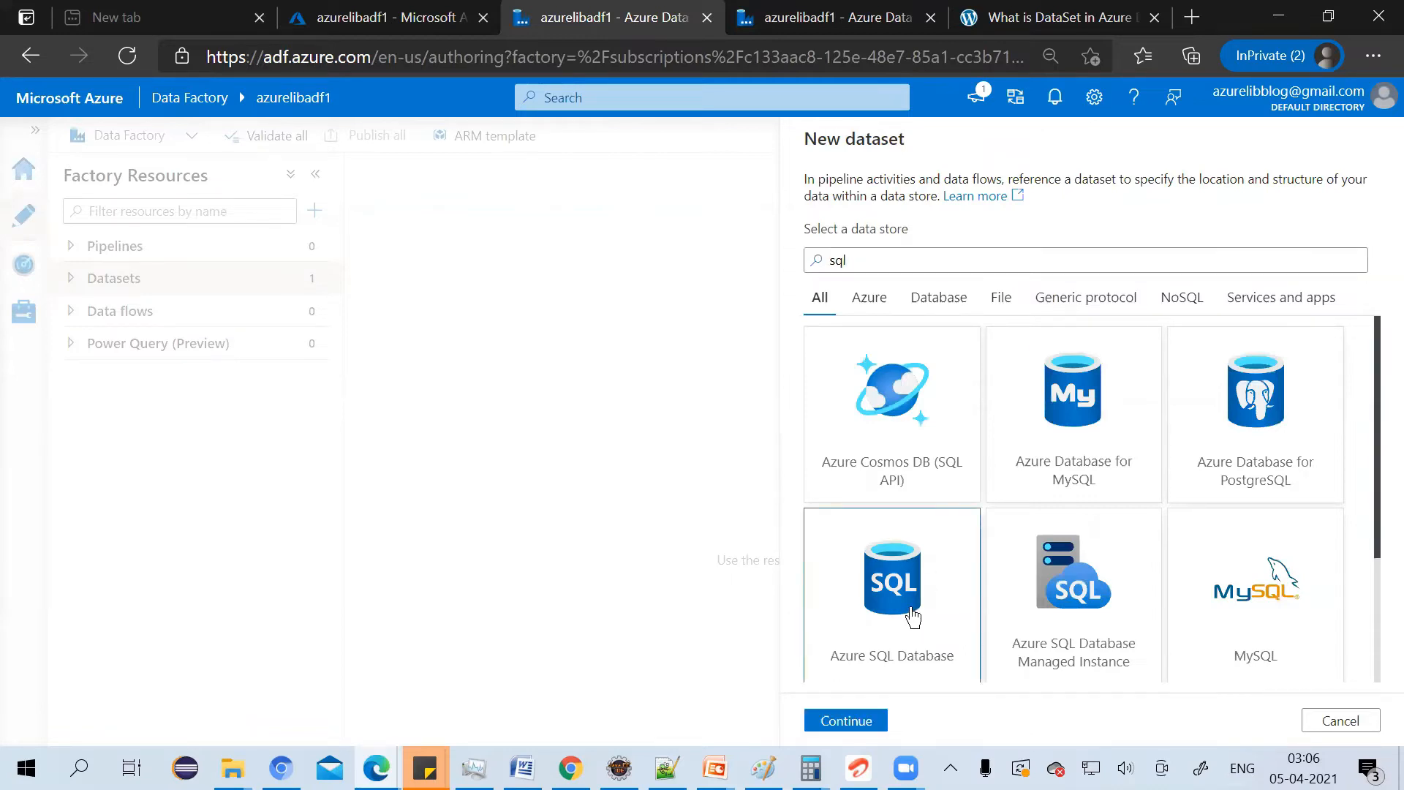
pyautogui.moveTo(869, 674)
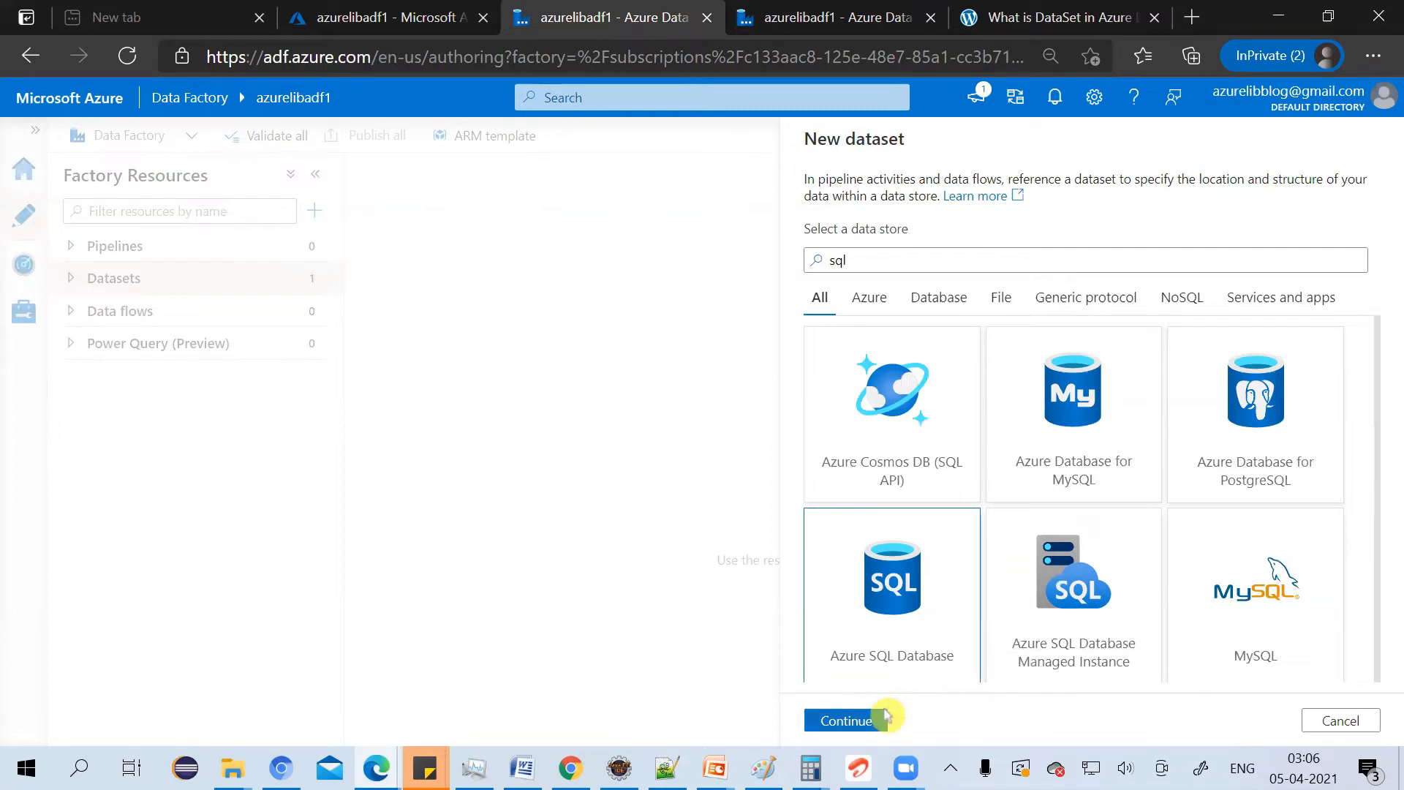
pyautogui.click(845, 720)
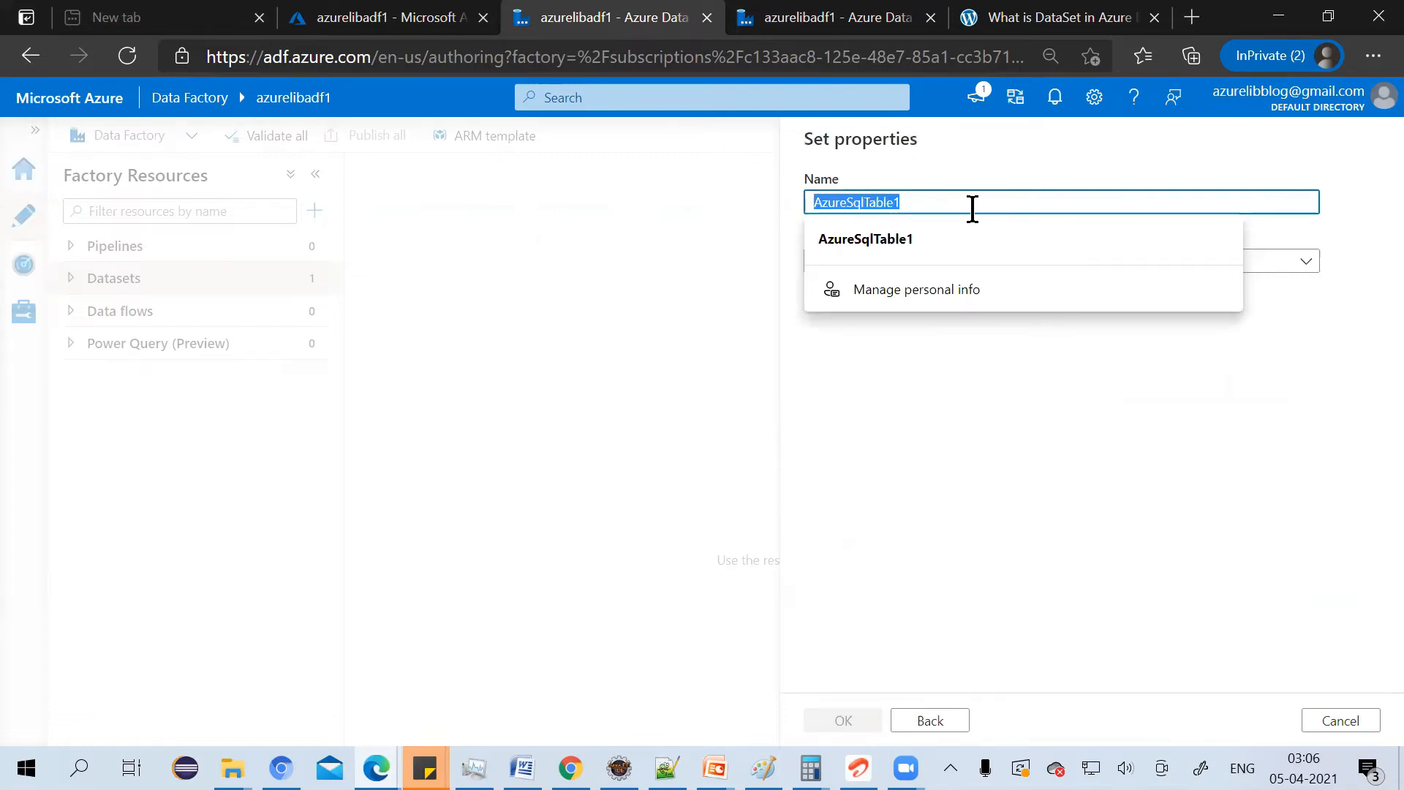
# Step: Name the dataset sql_DS and link it to LinkedService_For_SQL_DB
pyautogui.write('sql_DS')
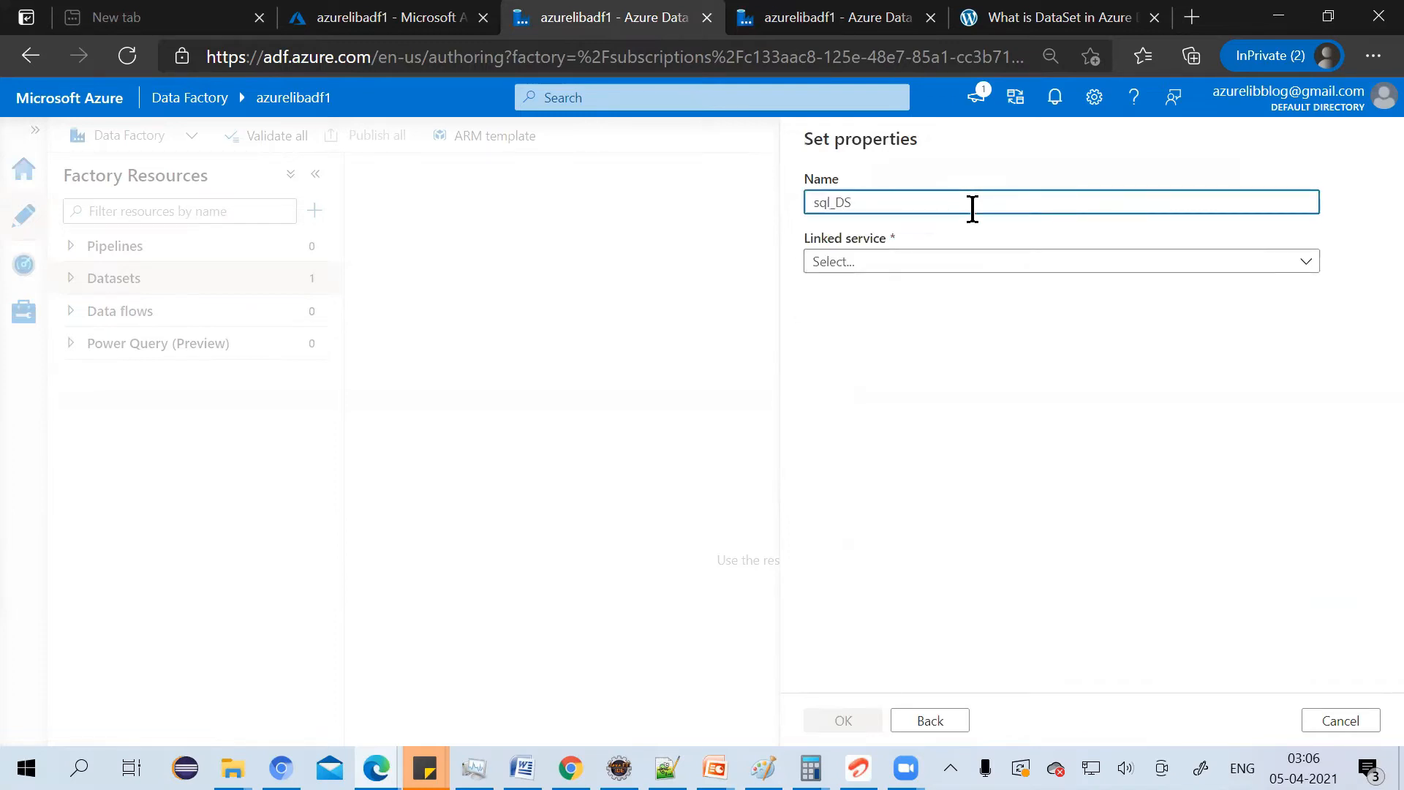
pyautogui.moveTo(996, 286)
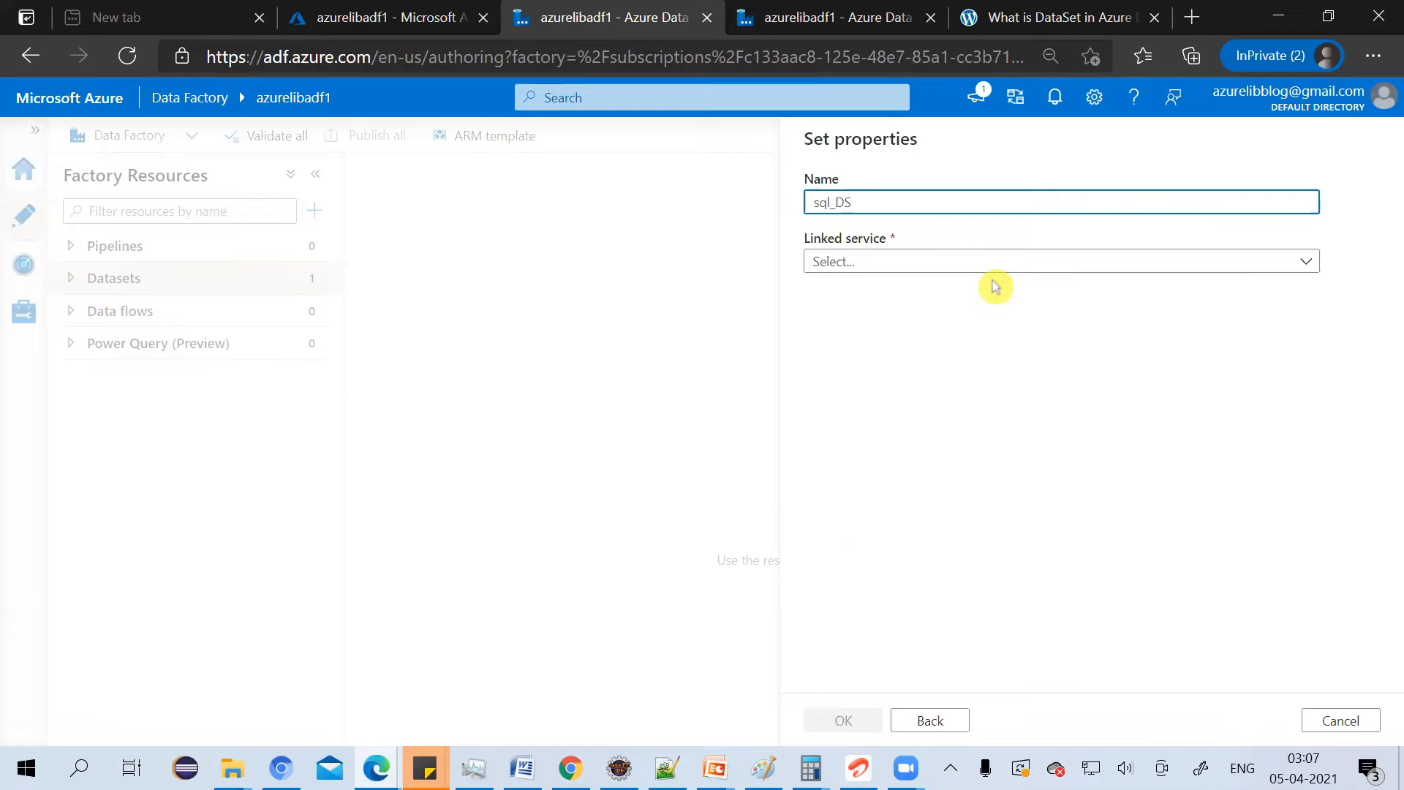
pyautogui.click(1062, 261)
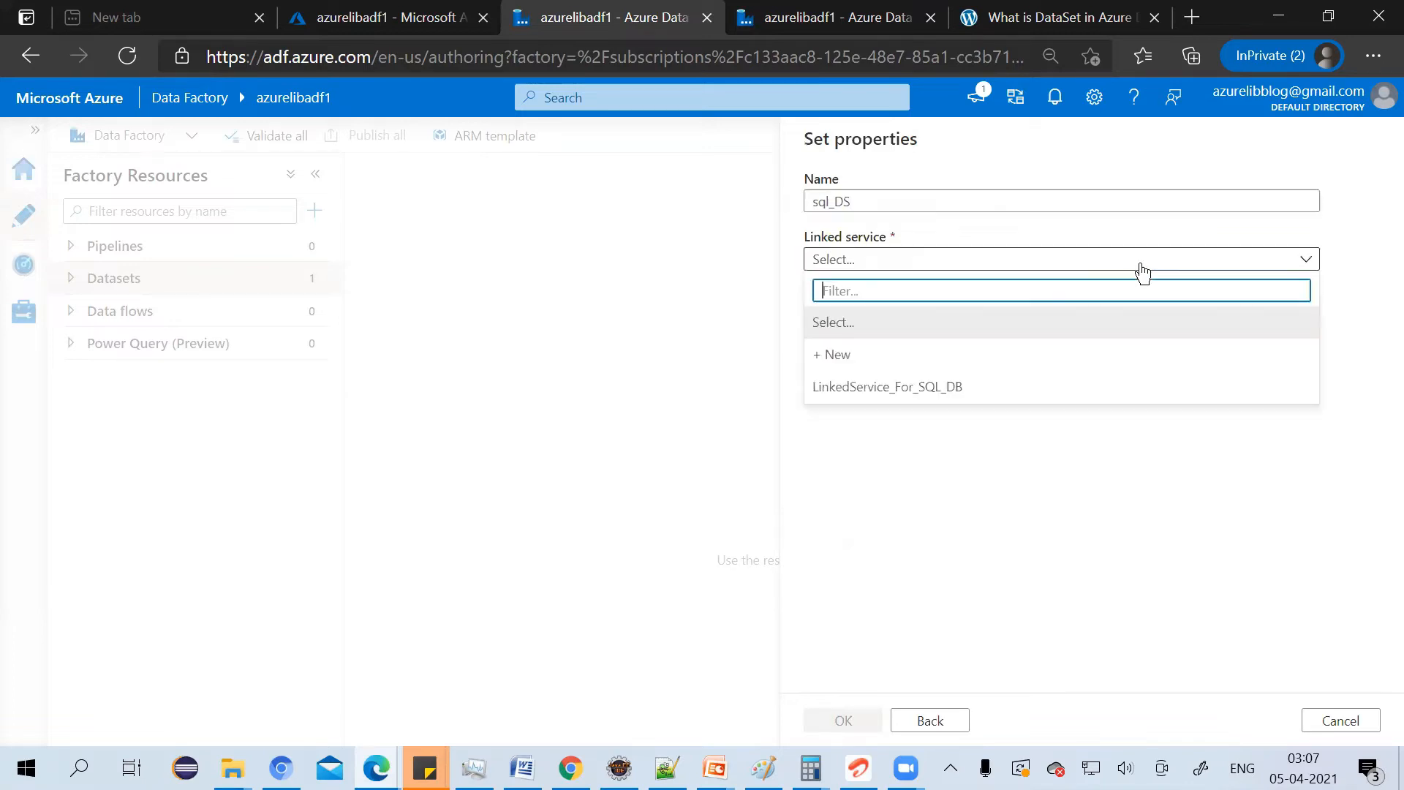
pyautogui.moveTo(1047, 386)
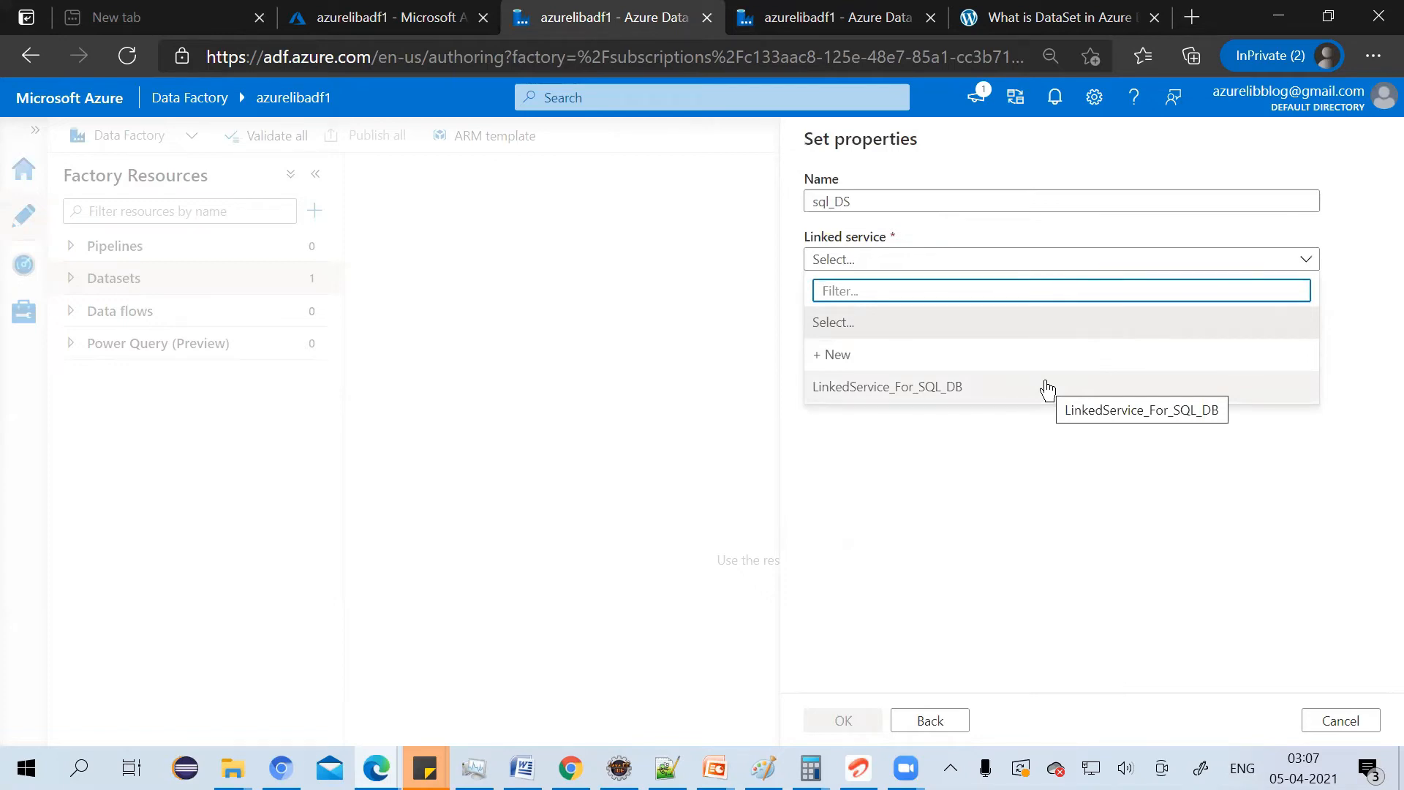
pyautogui.moveTo(930, 406)
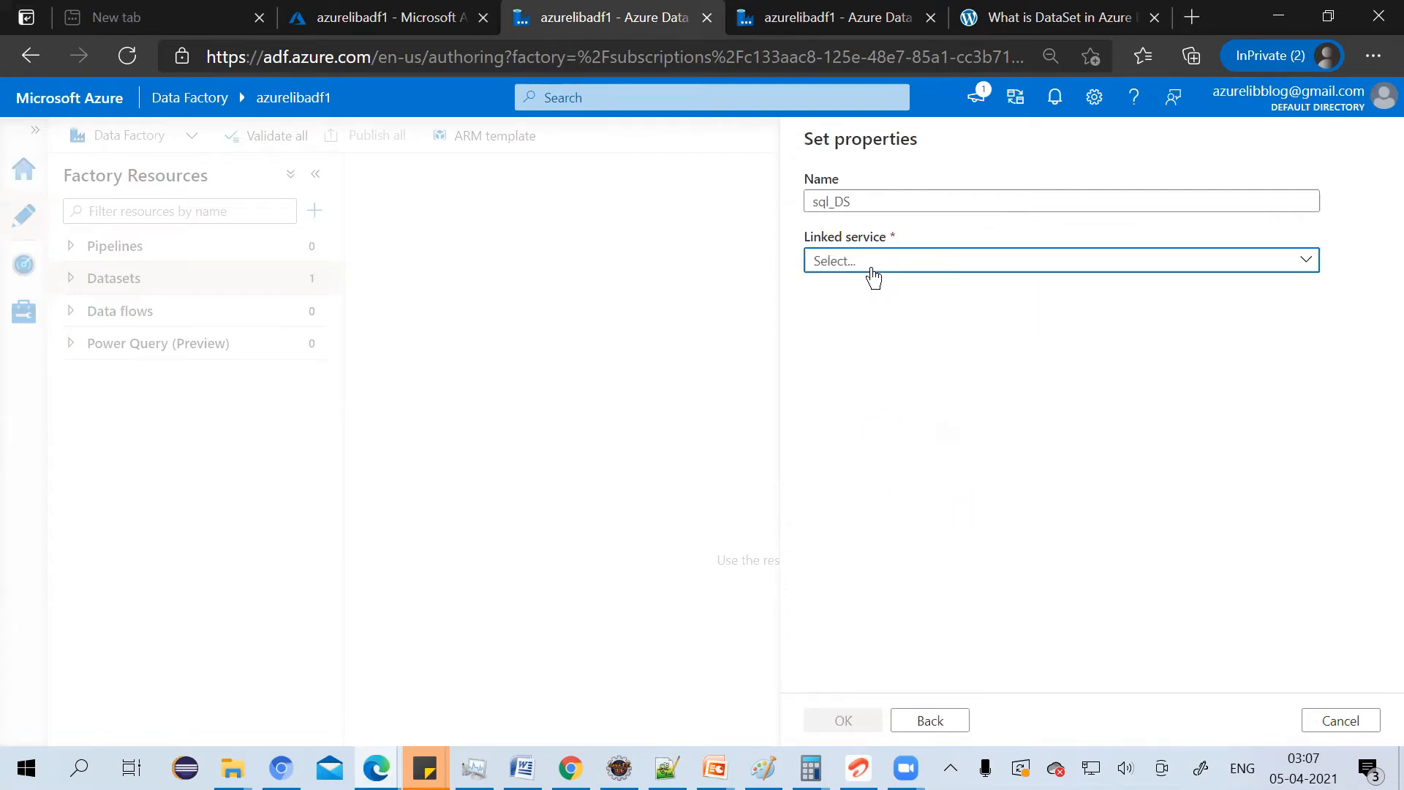
pyautogui.click(1061, 260)
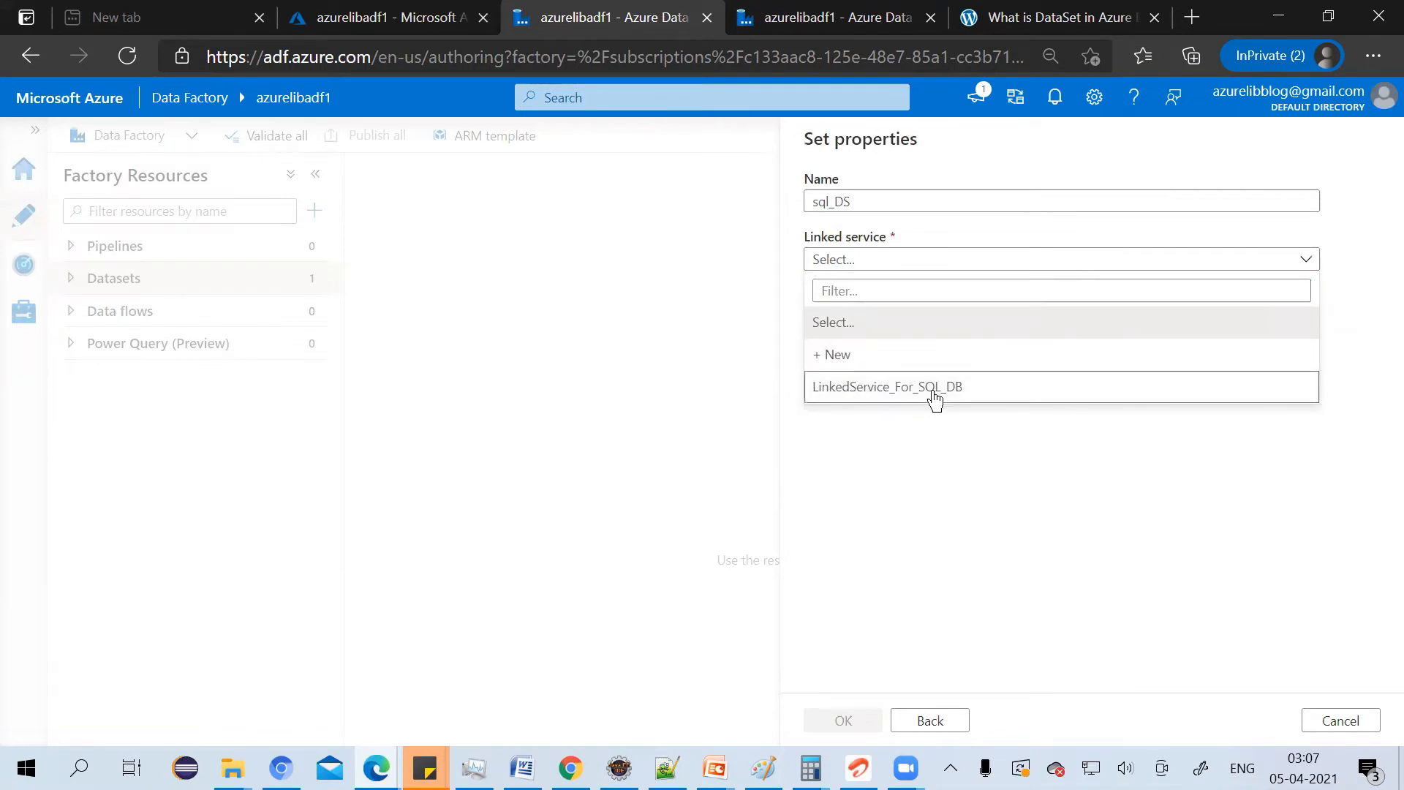
pyautogui.click(886, 386)
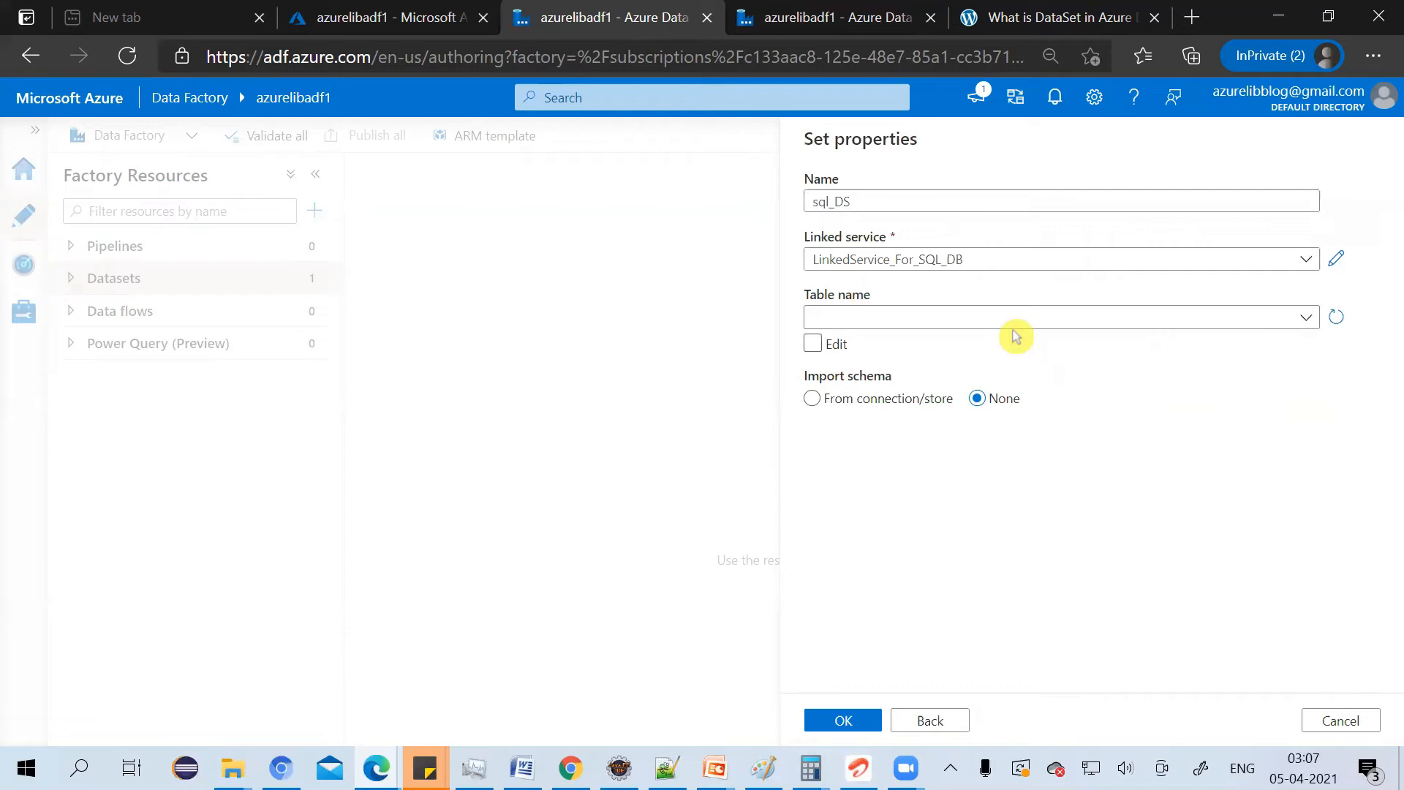
pyautogui.moveTo(1269, 316)
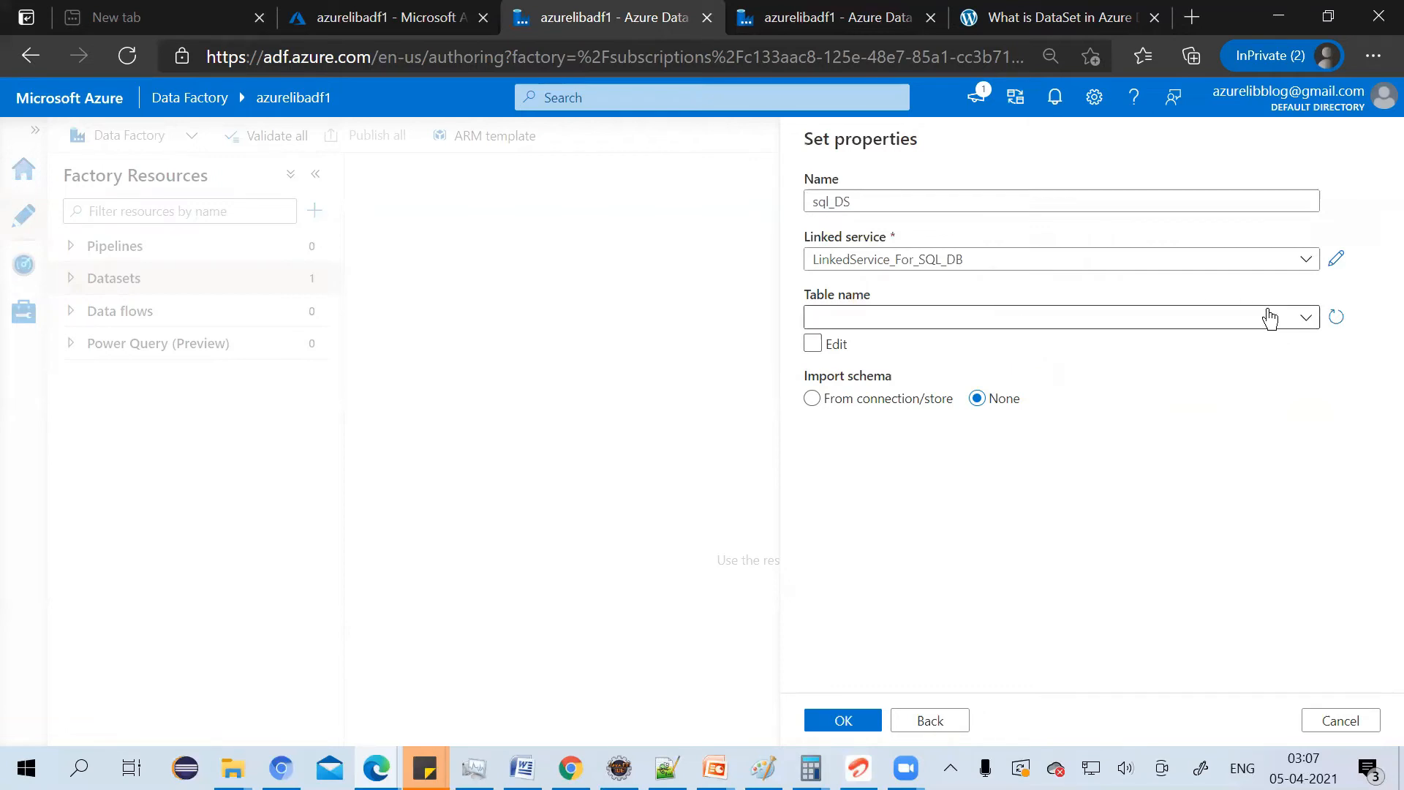
pyautogui.moveTo(1315, 322)
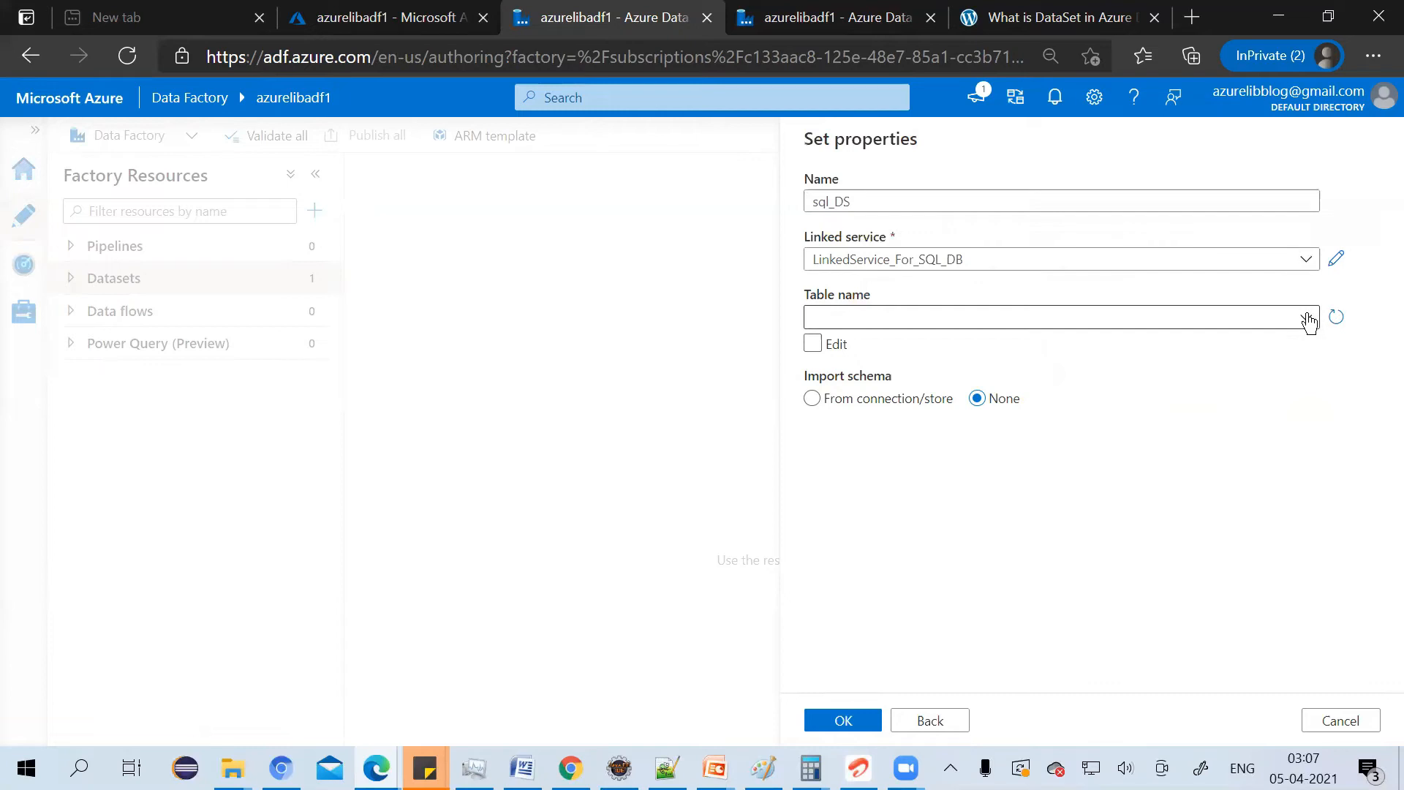
# Step: Select SalesLT.Product as the dataset's table, importing its schema
pyautogui.click(1308, 316)
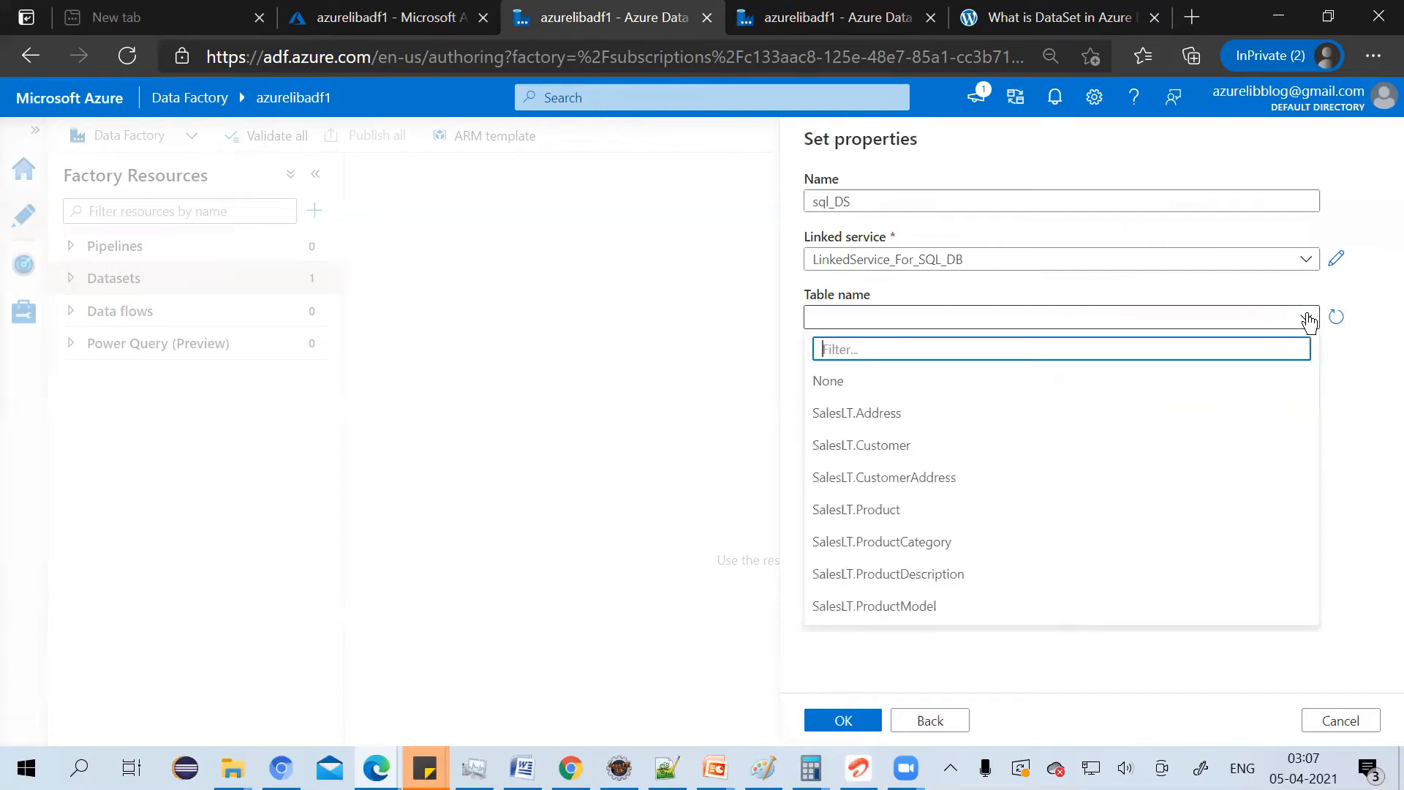
pyautogui.scroll(-3)
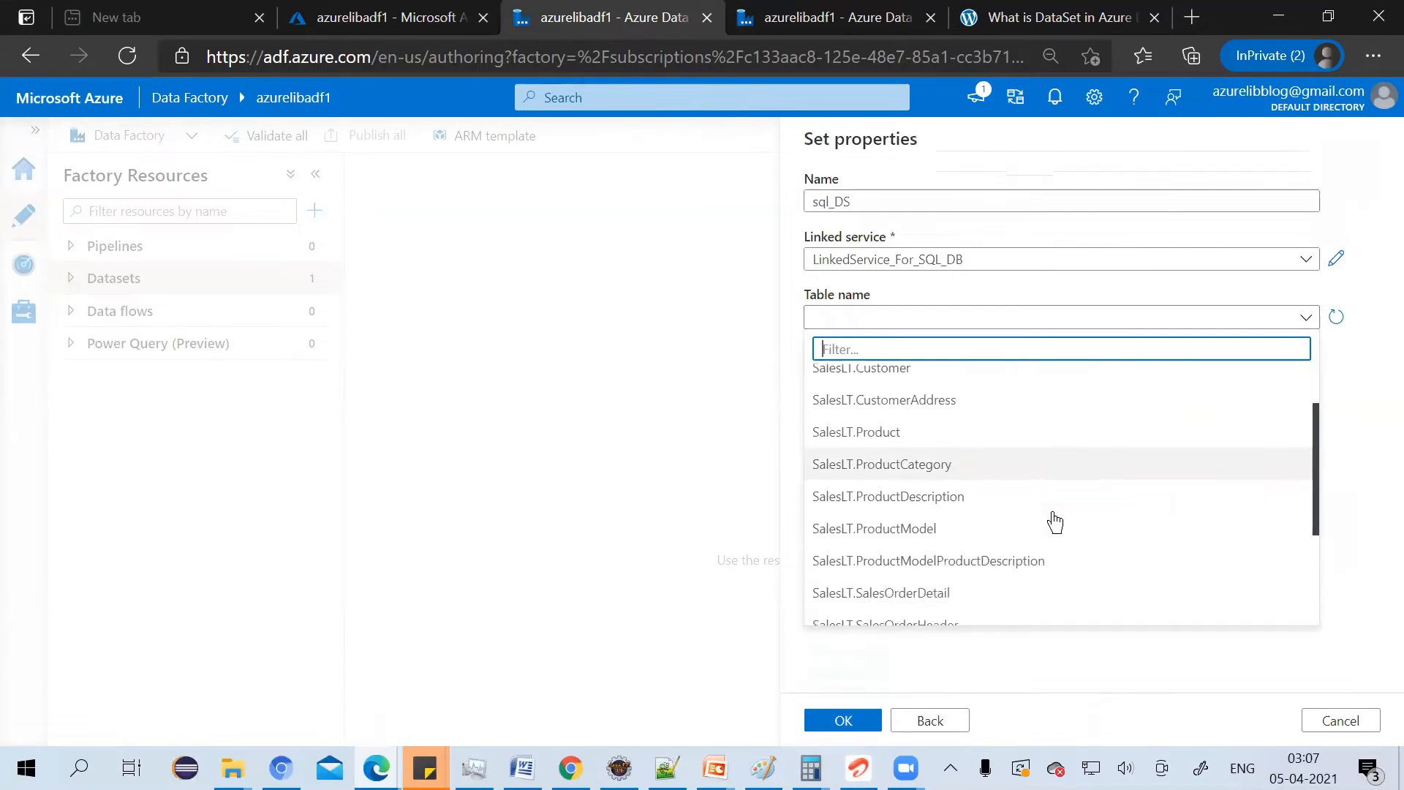
pyautogui.scroll(-3)
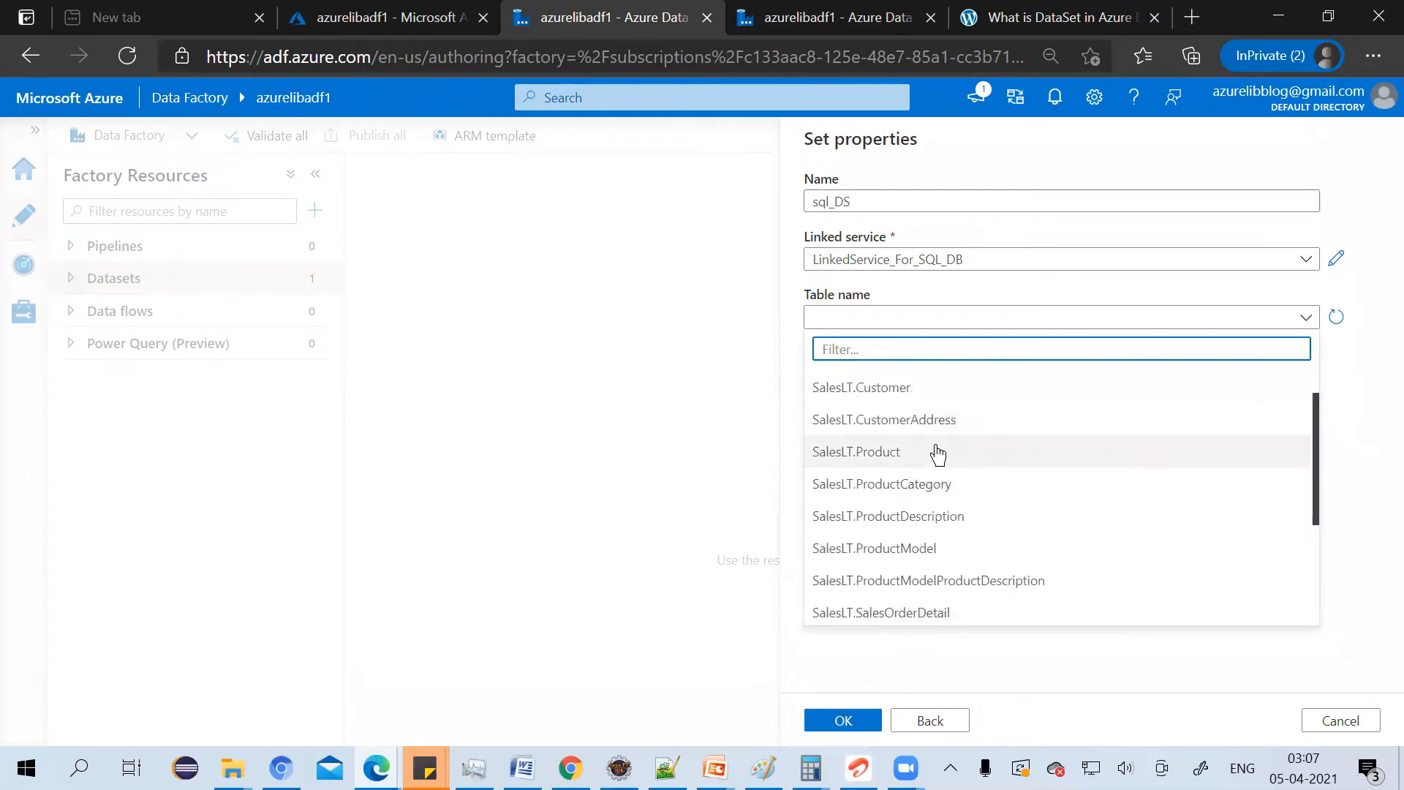
pyautogui.click(856, 452)
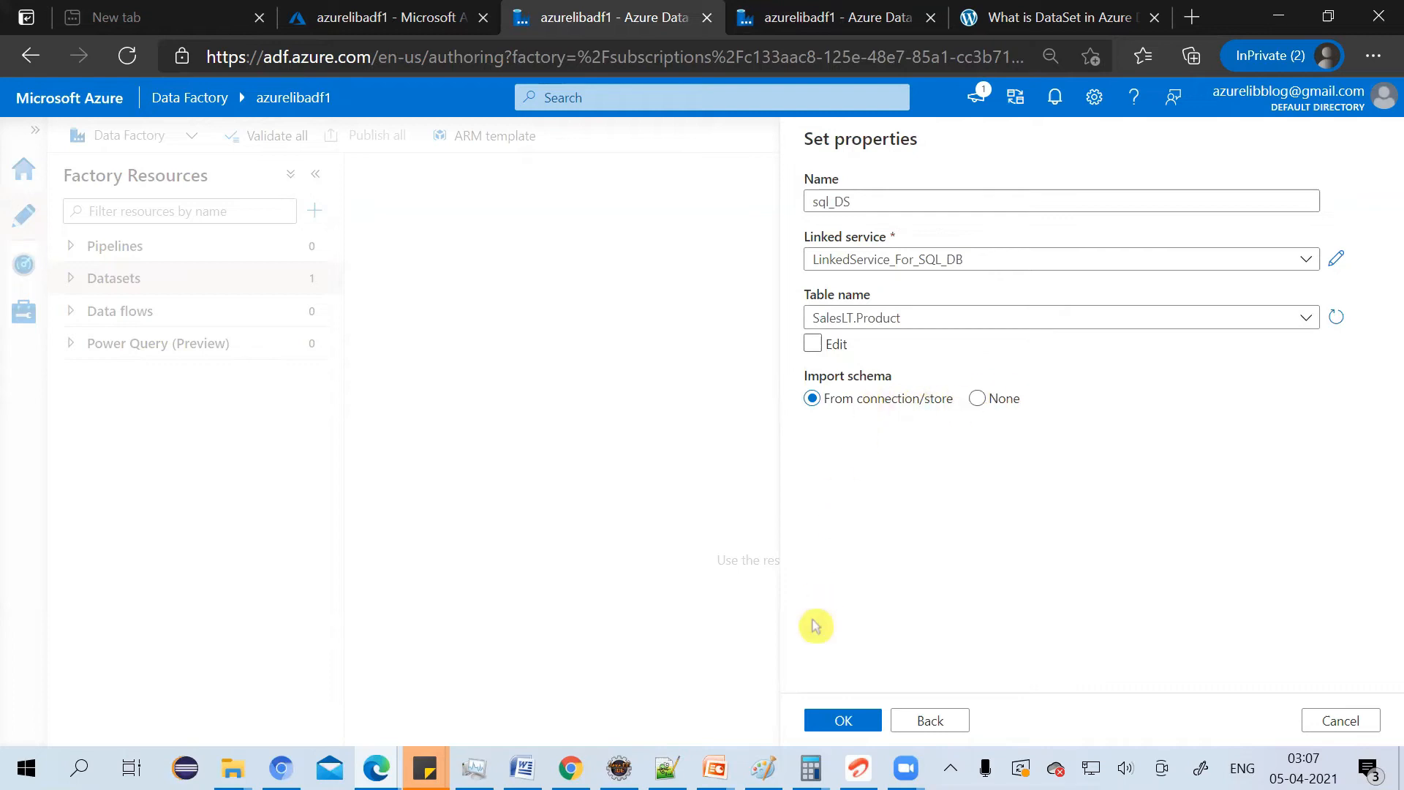
pyautogui.moveTo(857, 720)
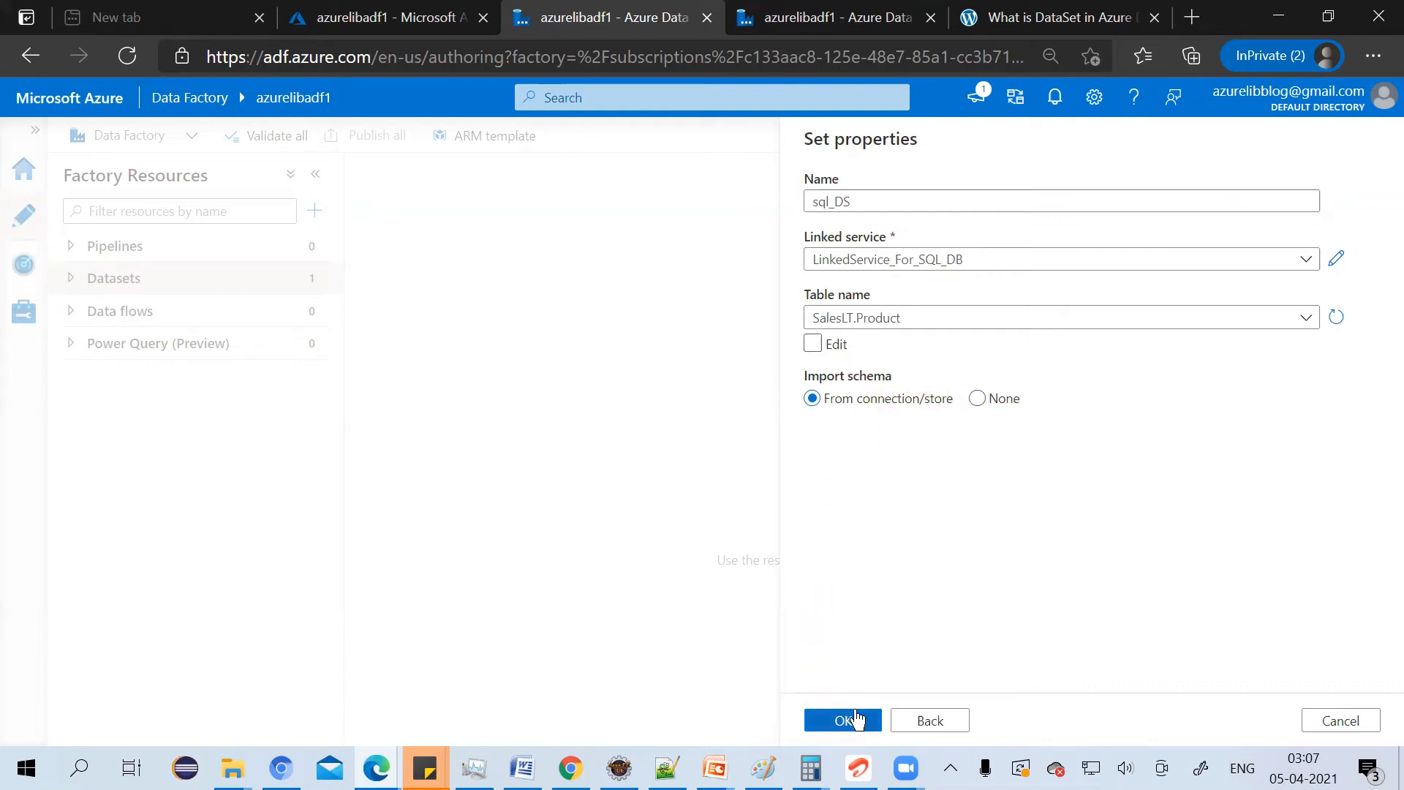
# Step: Confirm the properties with OK so sql_DS is created and listed under Datasets
pyautogui.click(842, 720)
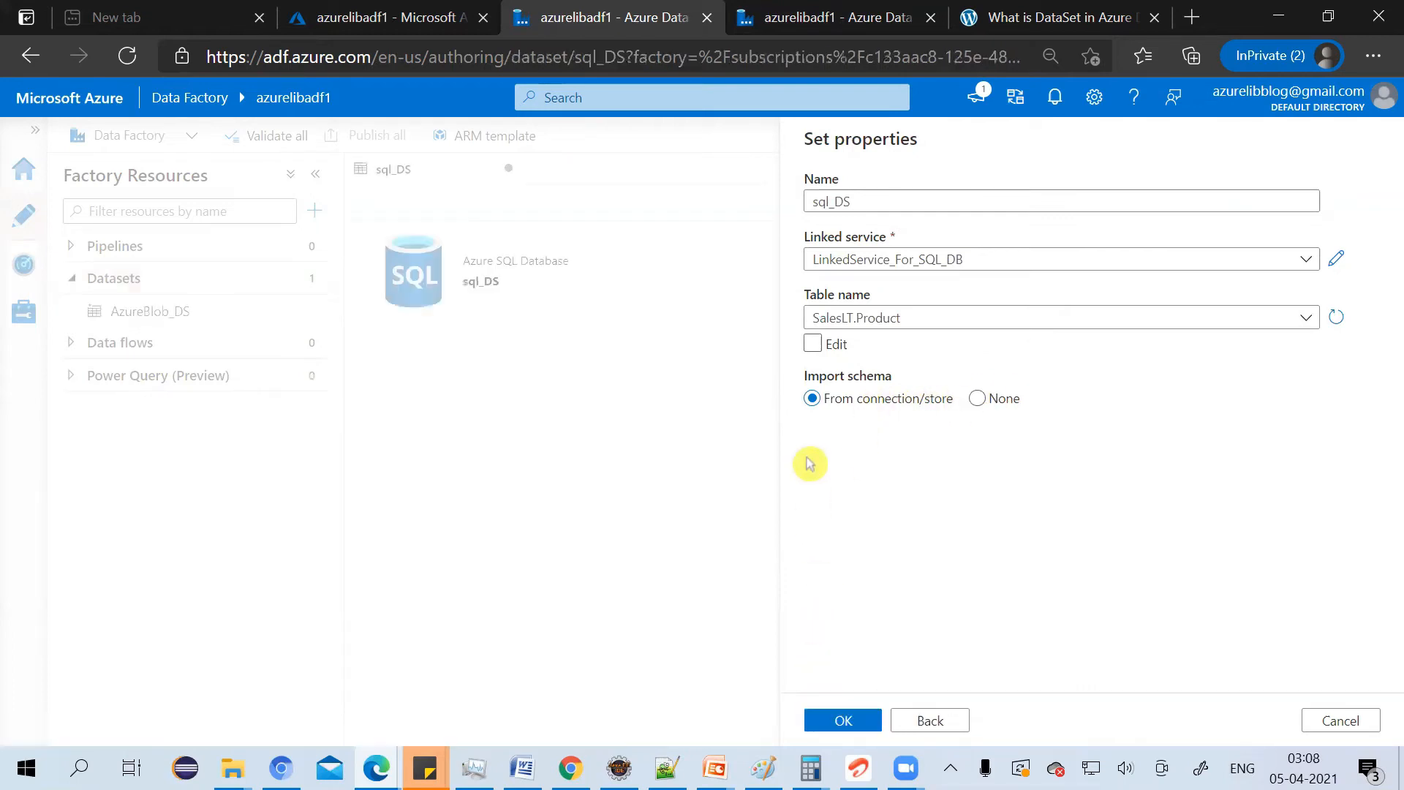
pyautogui.click(843, 719)
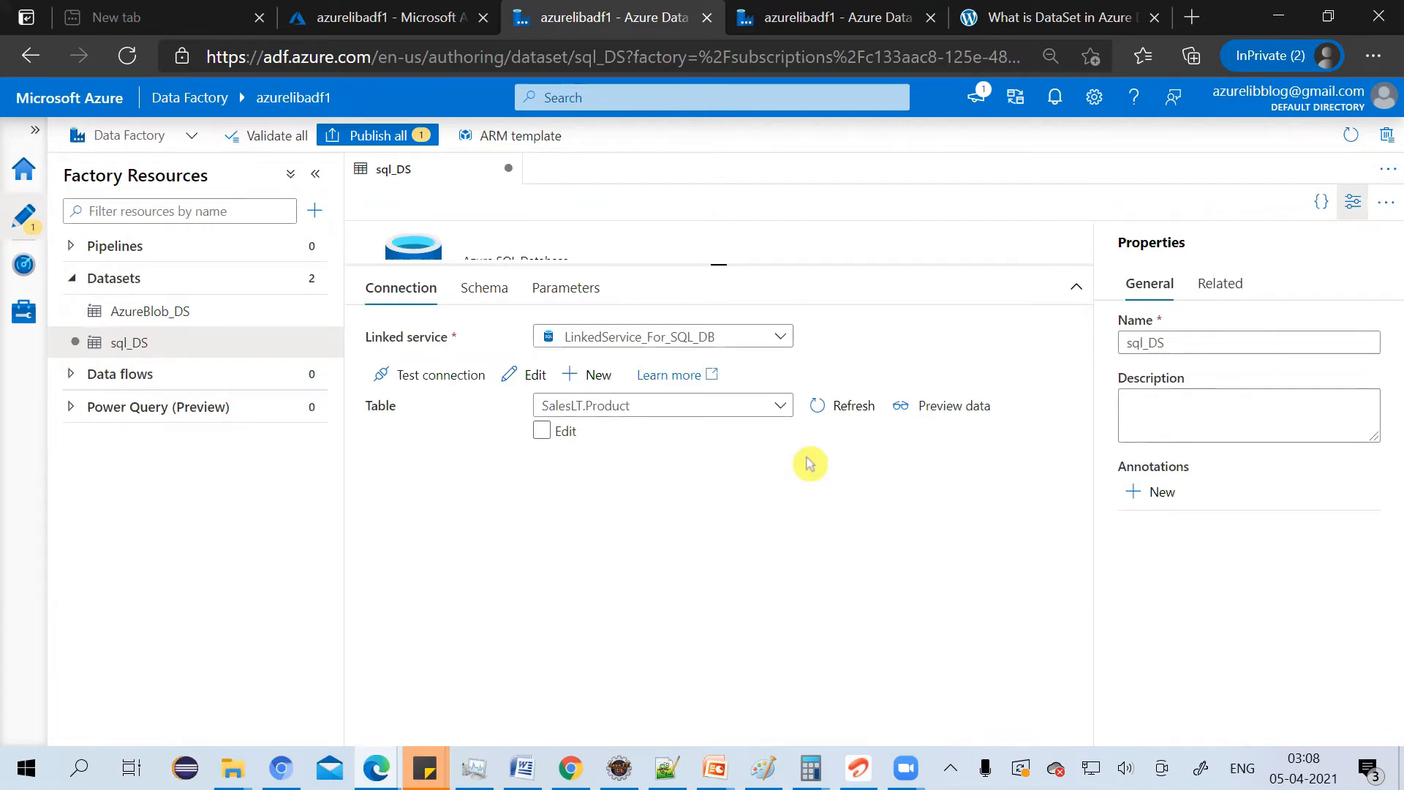
pyautogui.moveTo(1231, 284)
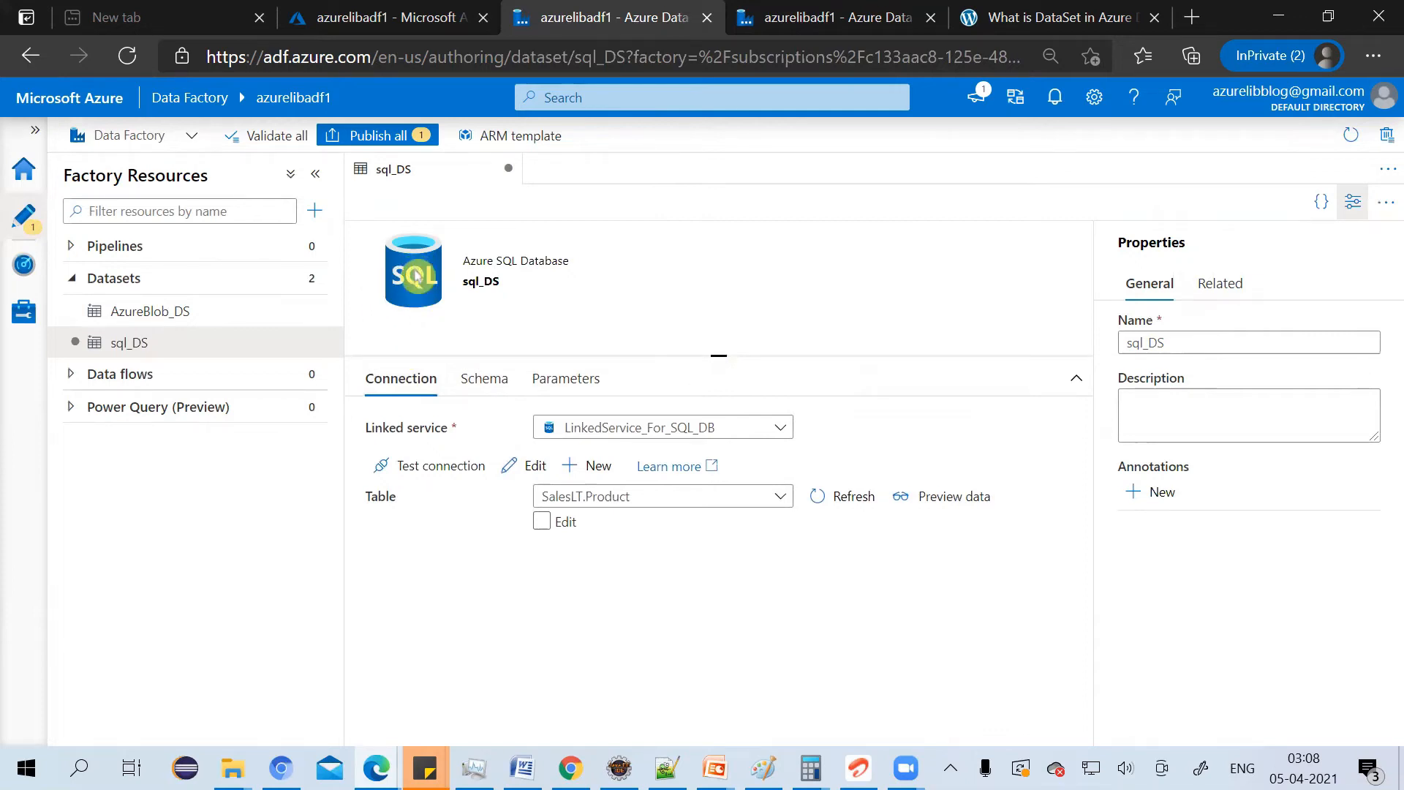
pyautogui.moveTo(441, 302)
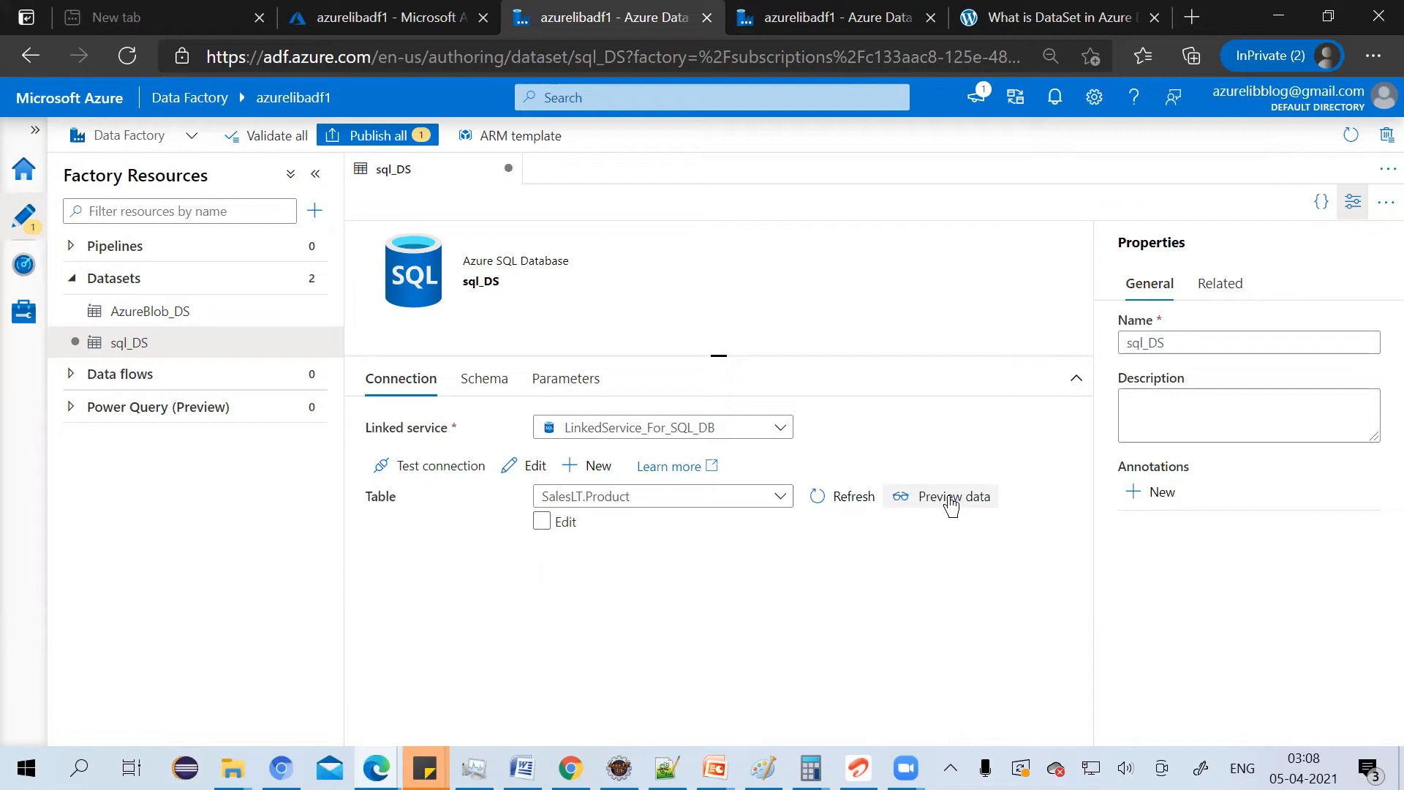
# Step: Preview the SalesLT.Product rows, maximized, and scroll through them
pyautogui.click(953, 496)
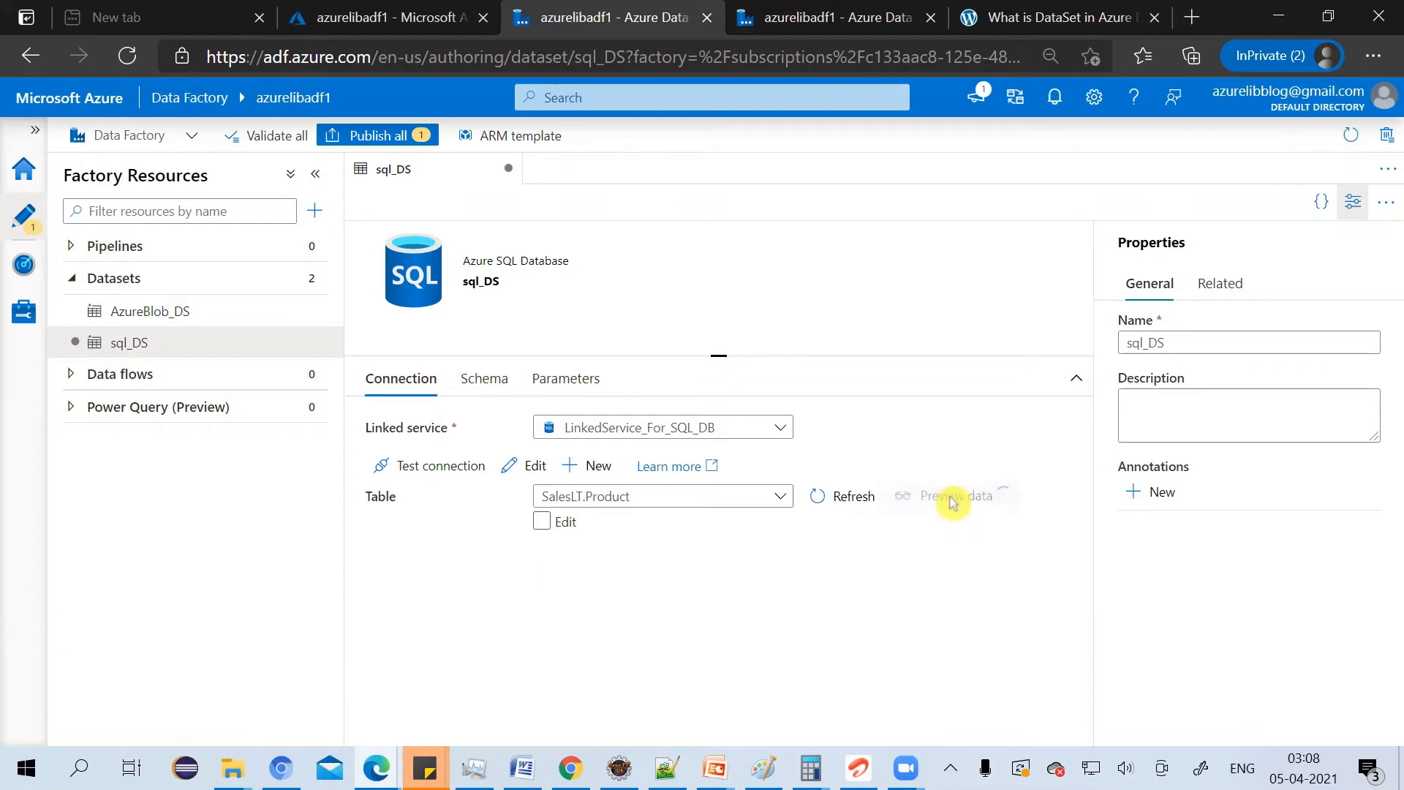
pyautogui.click(956, 495)
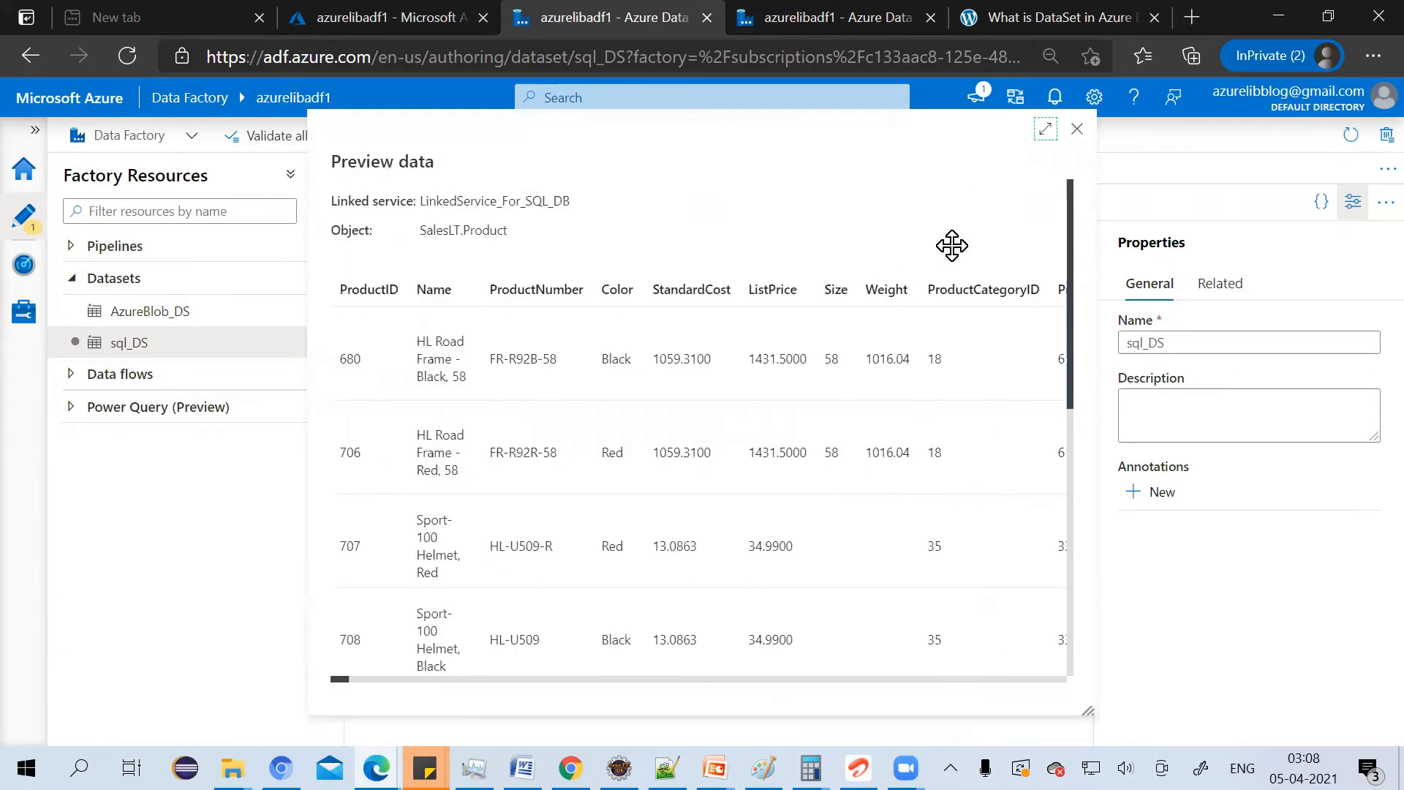
pyautogui.click(1046, 129)
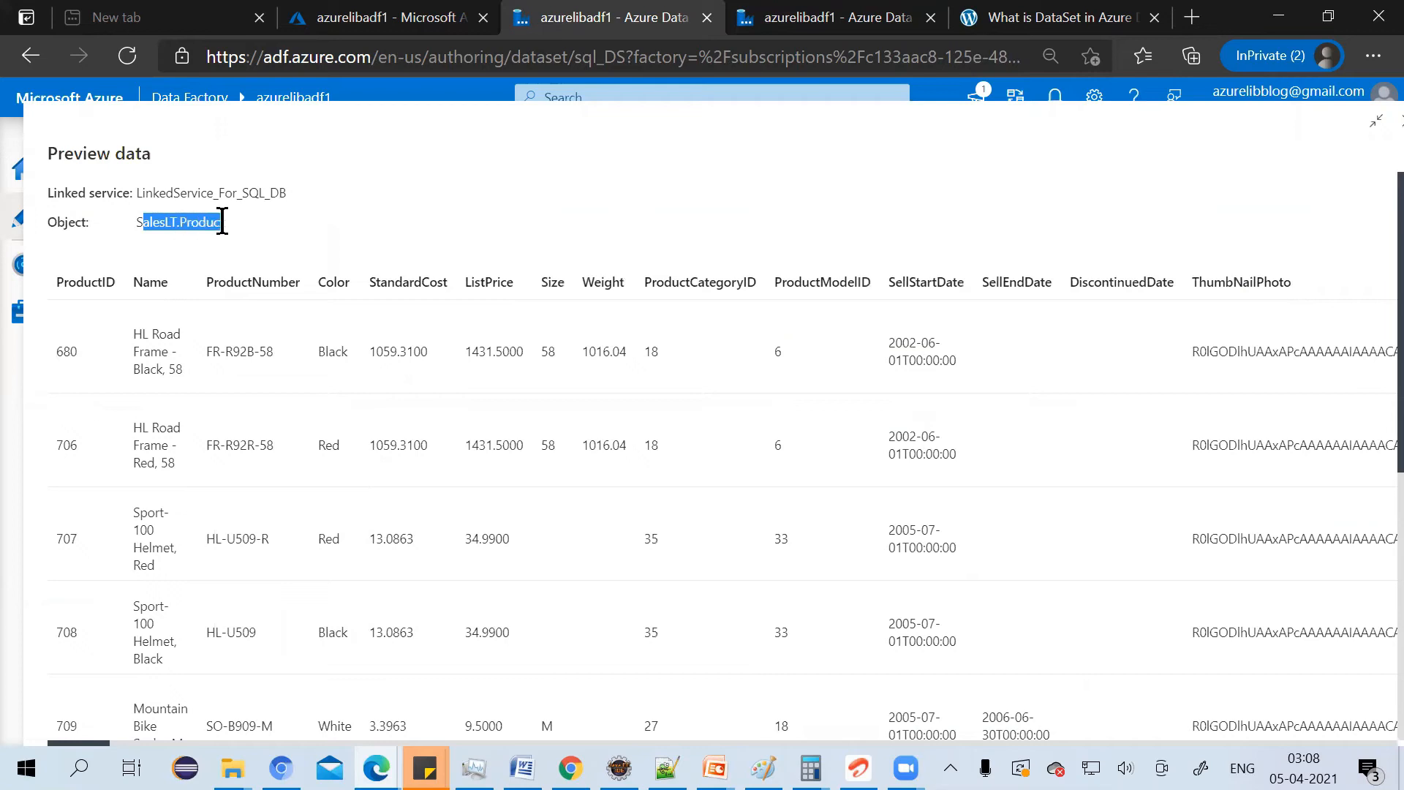
pyautogui.scroll(-3)
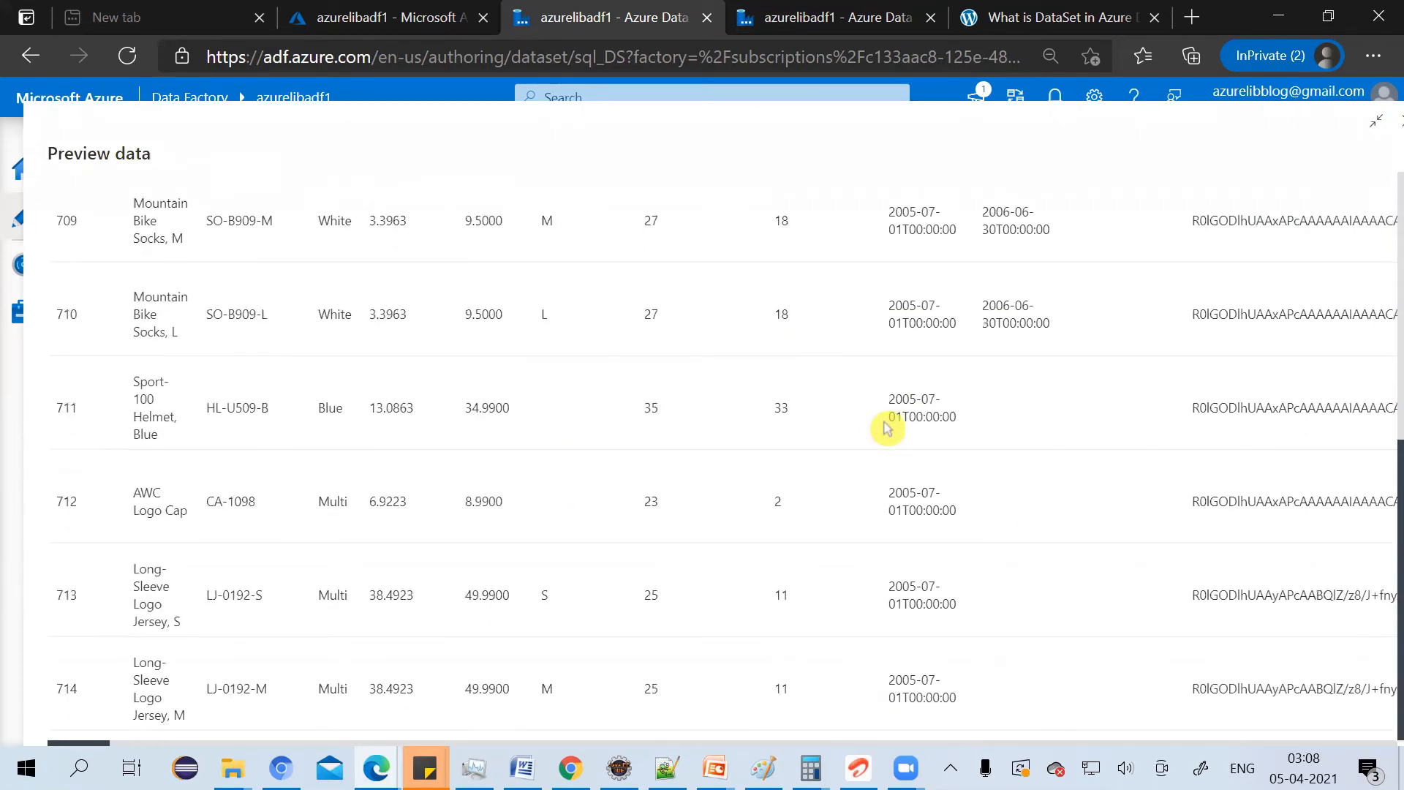